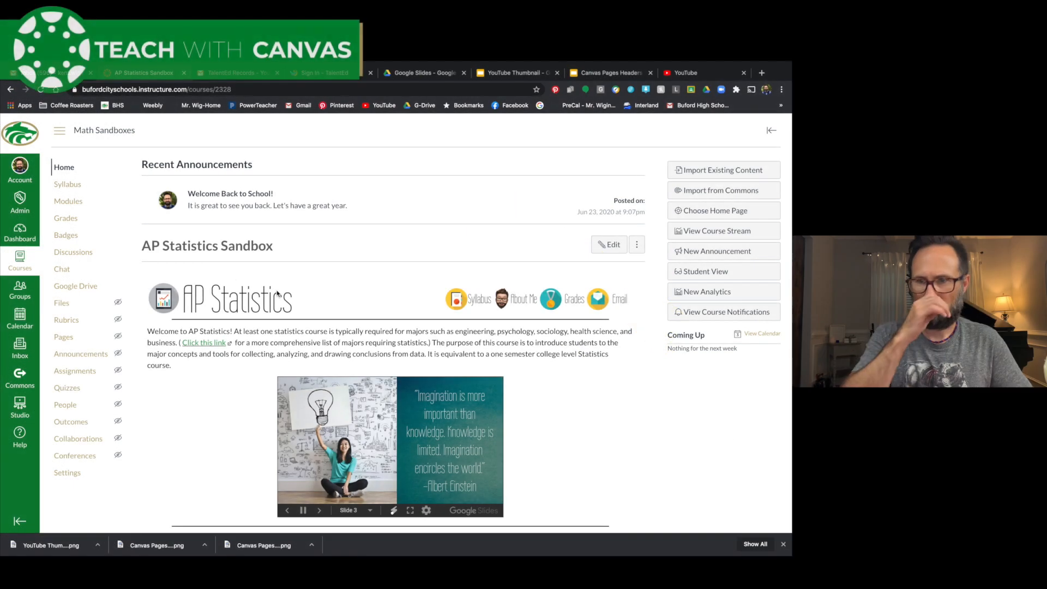
# Leave the Canvas page for the YouTube home page and show the signed-in account's menu.
pyautogui.click(319, 511)
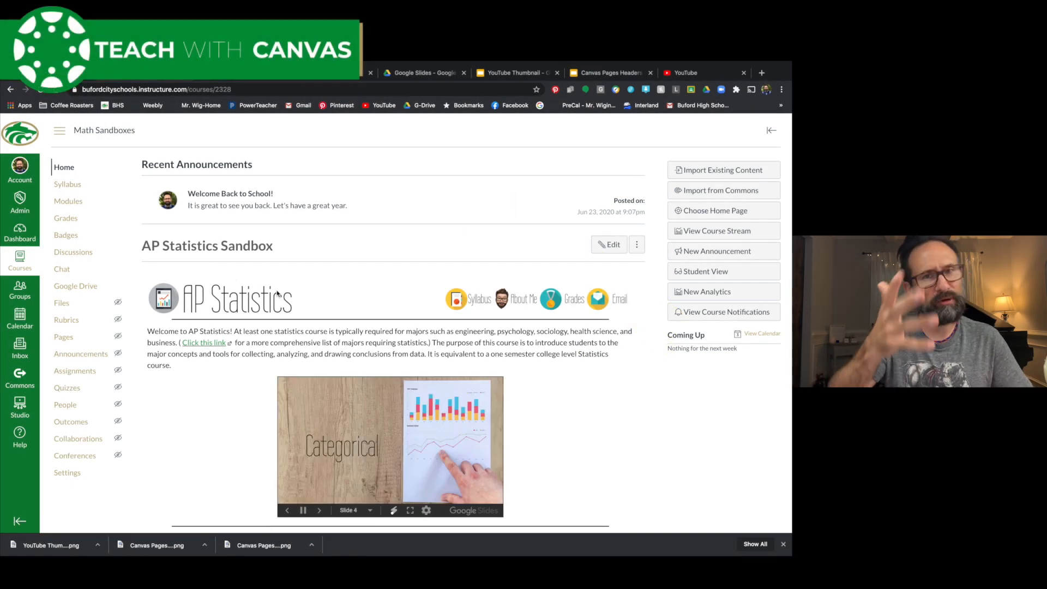
pyautogui.click(319, 510)
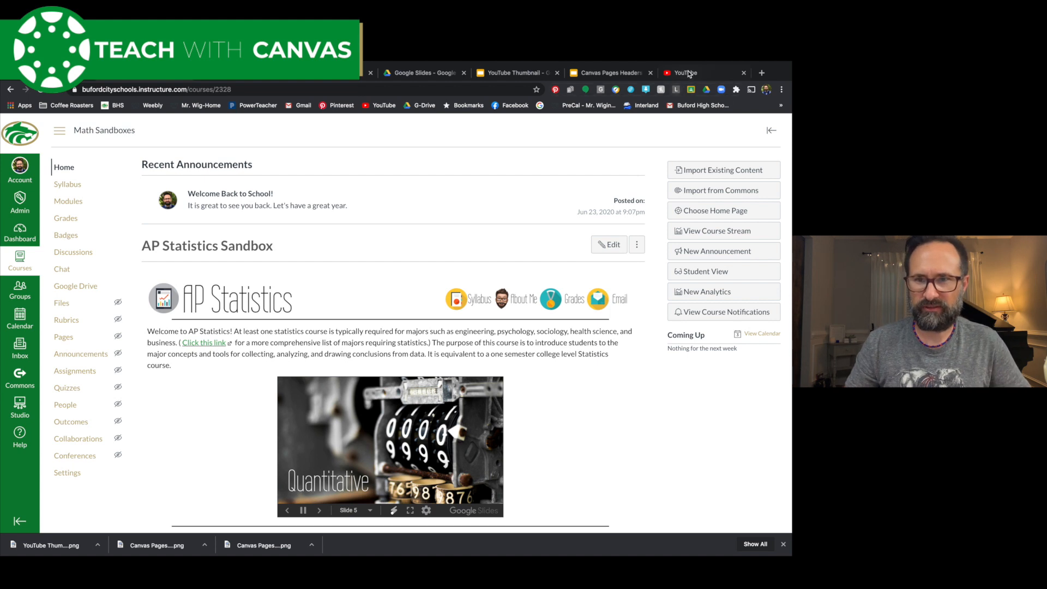
pyautogui.click(694, 73)
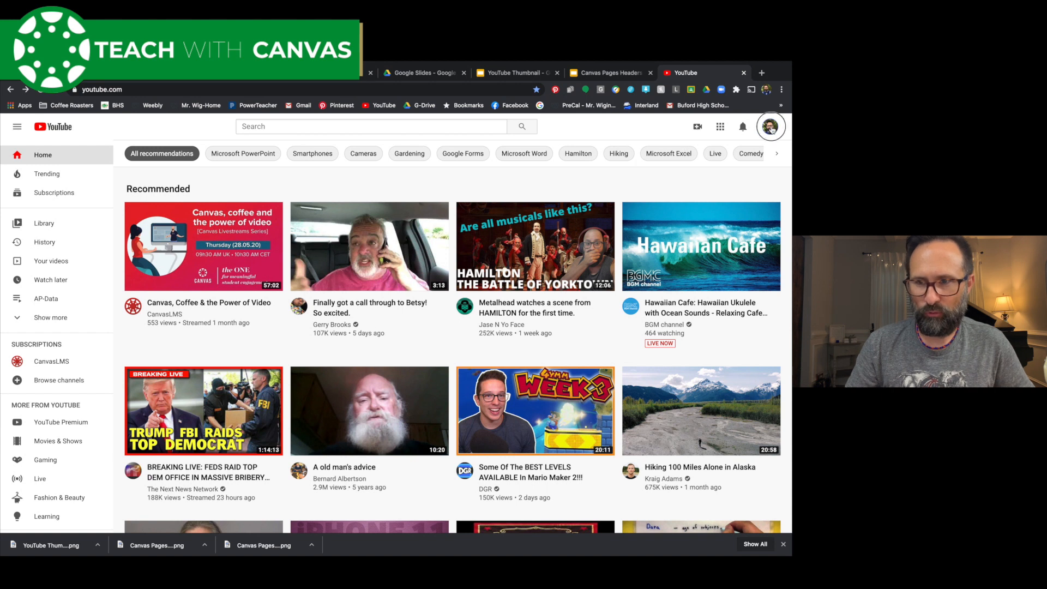
pyautogui.click(769, 127)
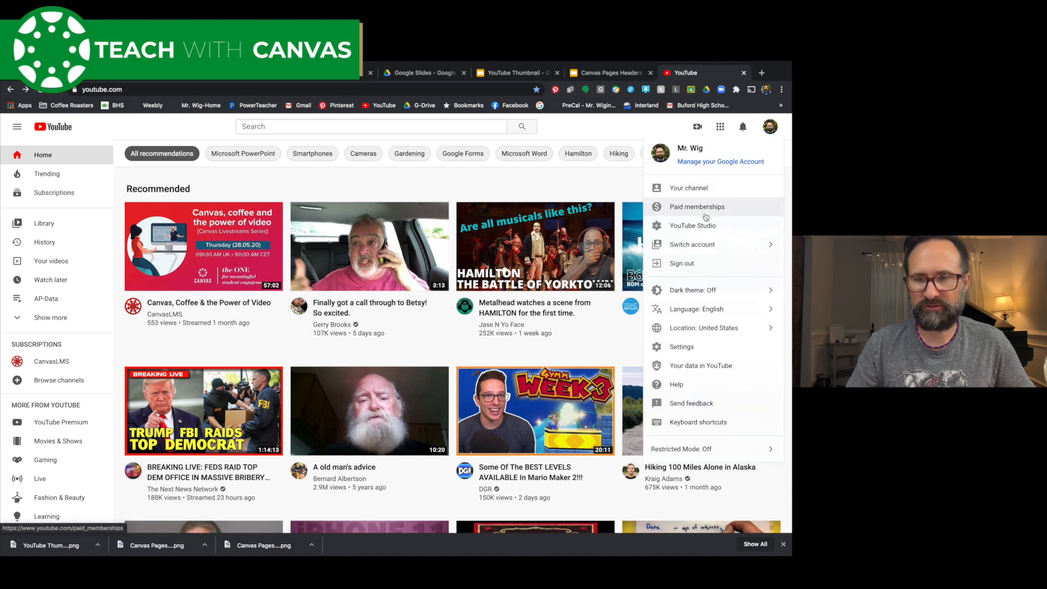
pyautogui.moveTo(750, 151)
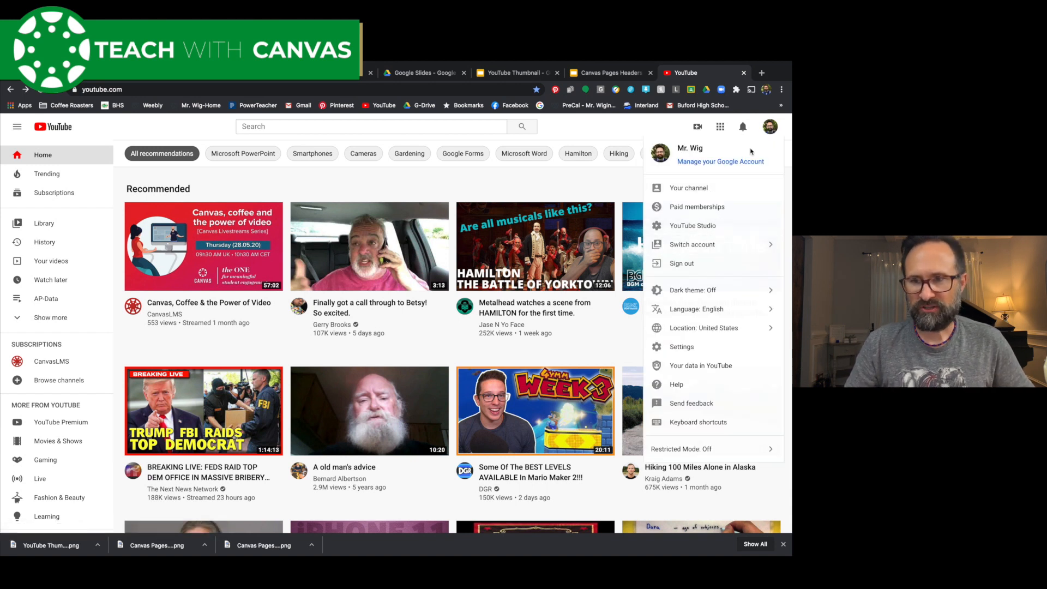
pyautogui.moveTo(578, 120)
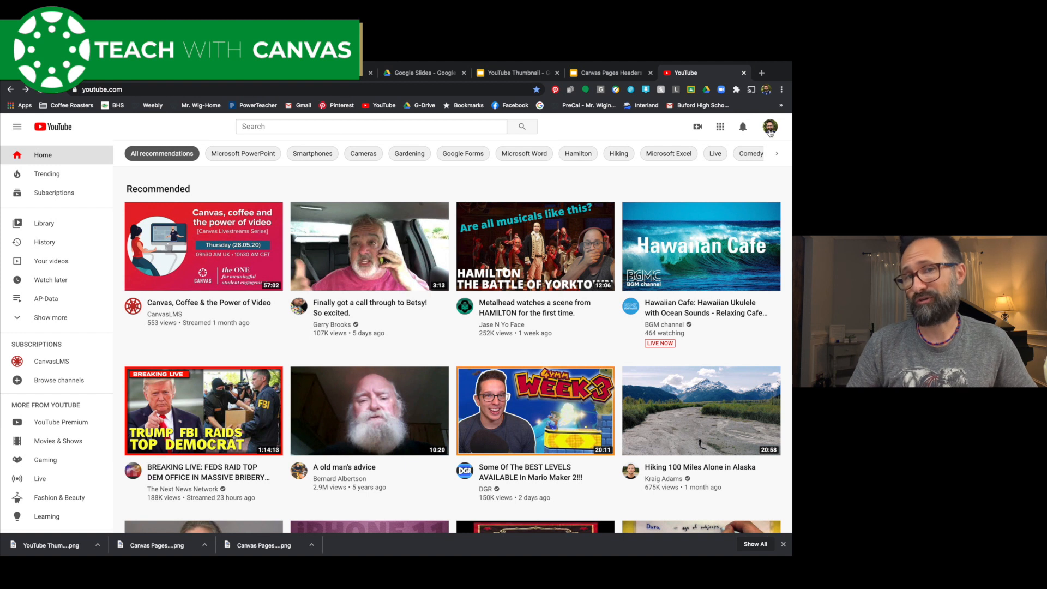
pyautogui.click(769, 127)
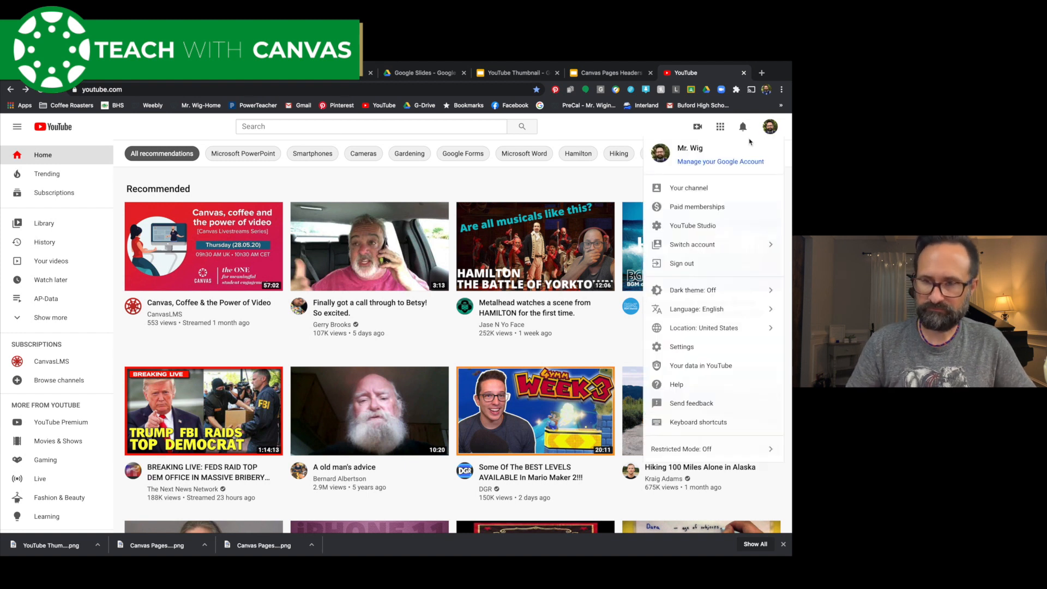
pyautogui.moveTo(700, 155)
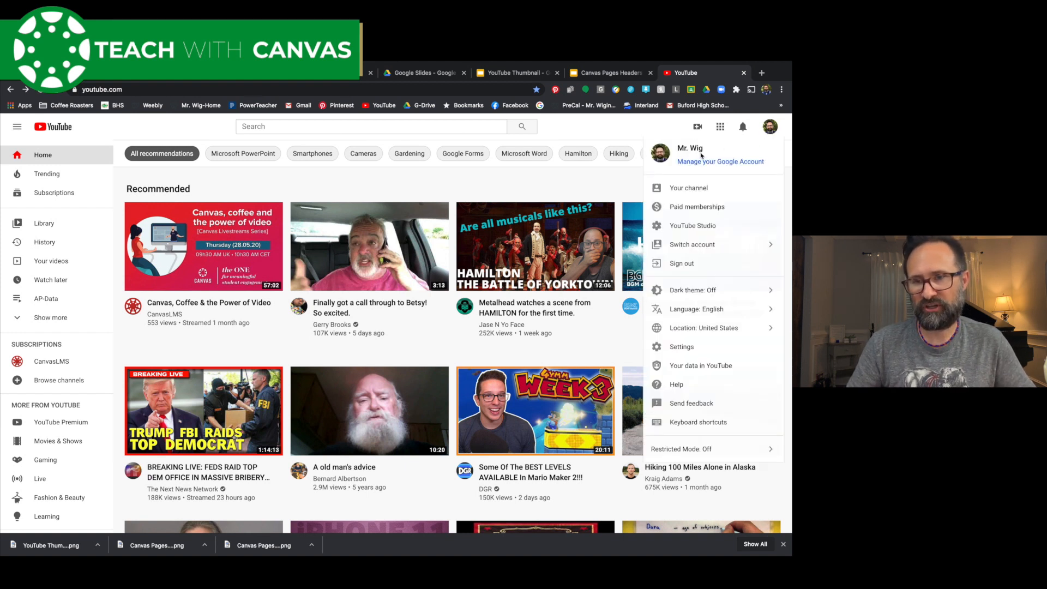
pyautogui.moveTo(691, 162)
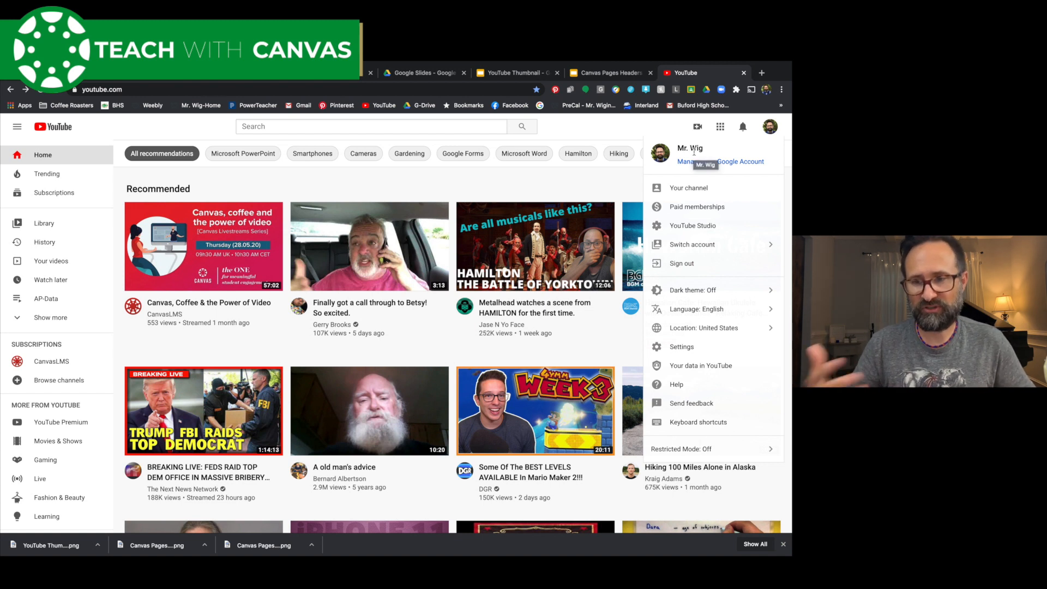
pyautogui.moveTo(693, 224)
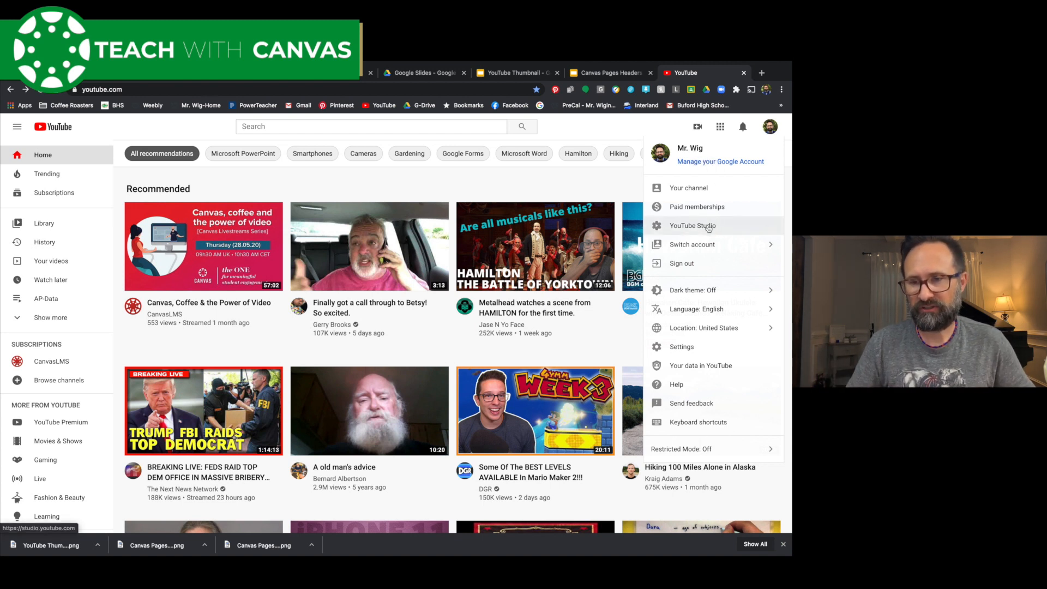
# Enter YouTube Studio and browse the channel's Uploads video list.
pyautogui.click(693, 225)
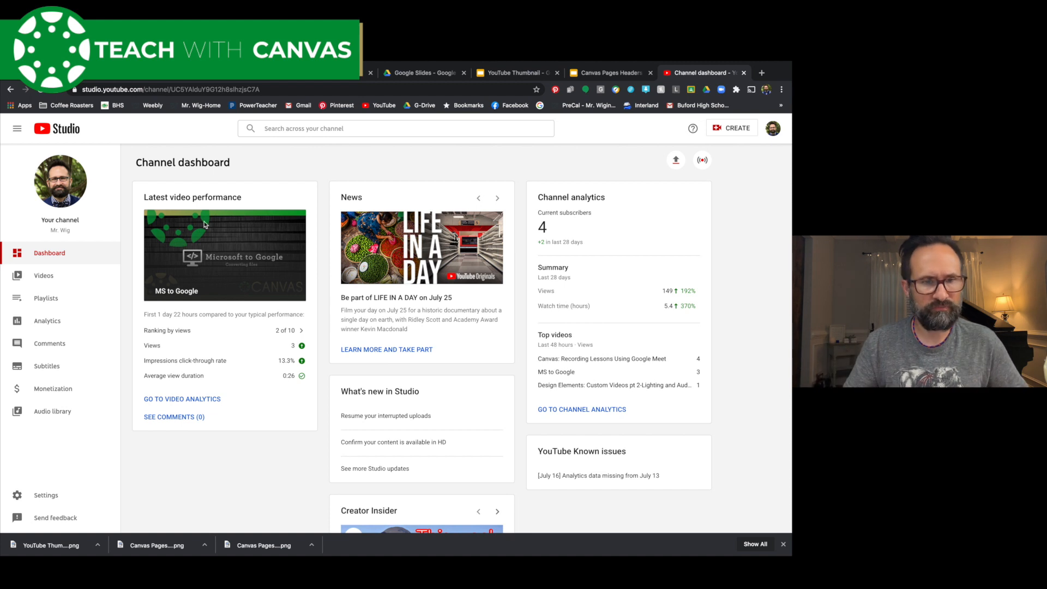
pyautogui.click(43, 276)
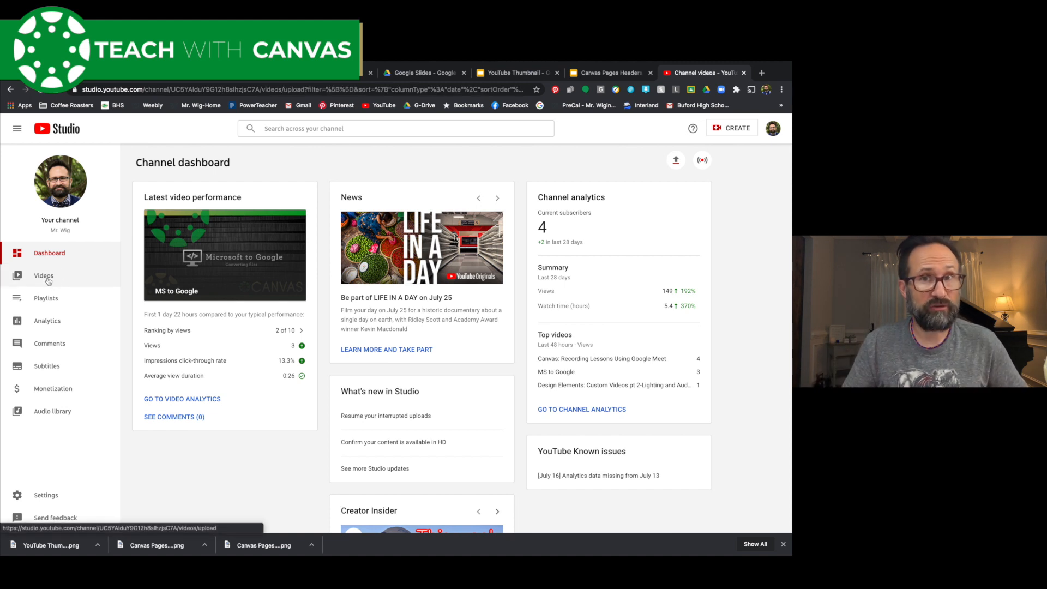
pyautogui.click(44, 275)
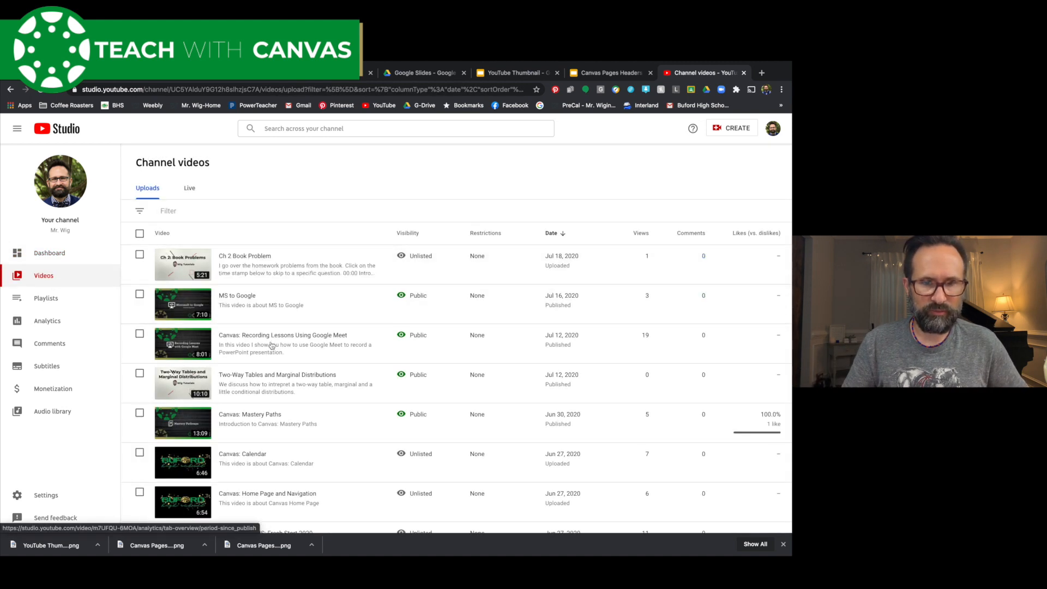
pyautogui.scroll(-3)
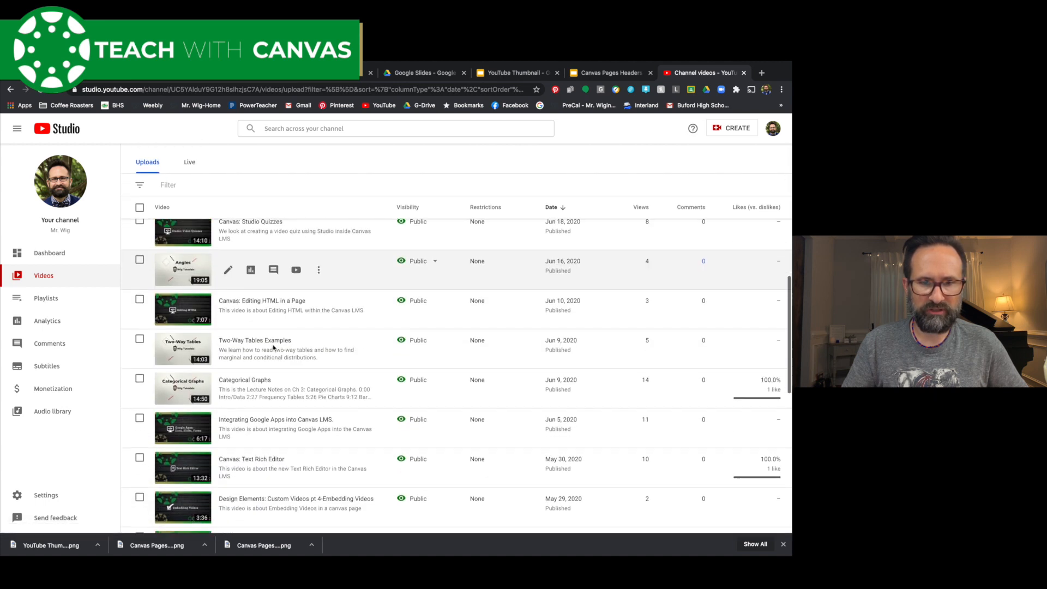
pyautogui.scroll(3)
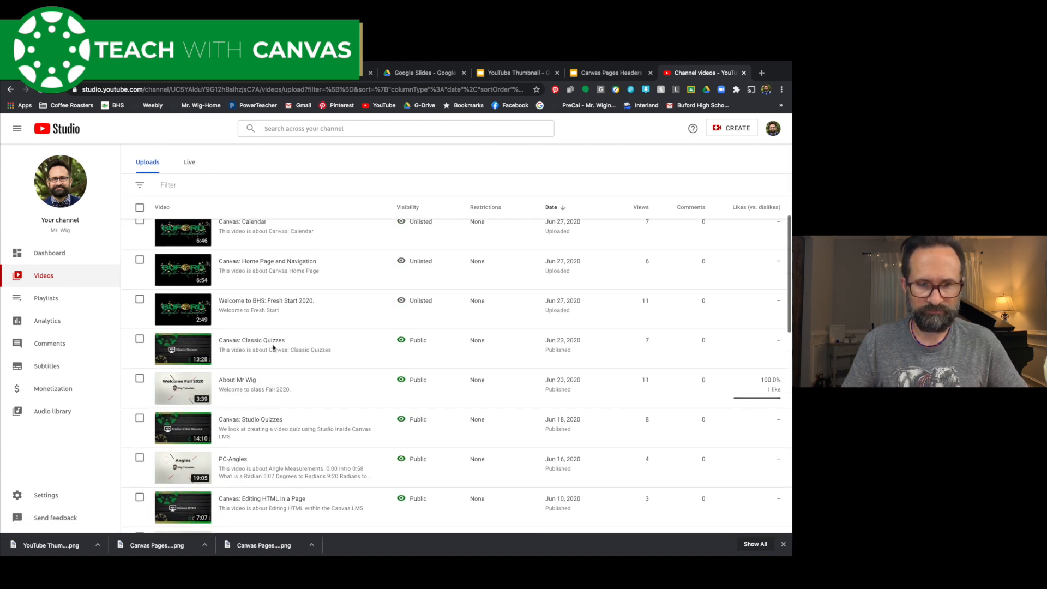
pyautogui.scroll(3)
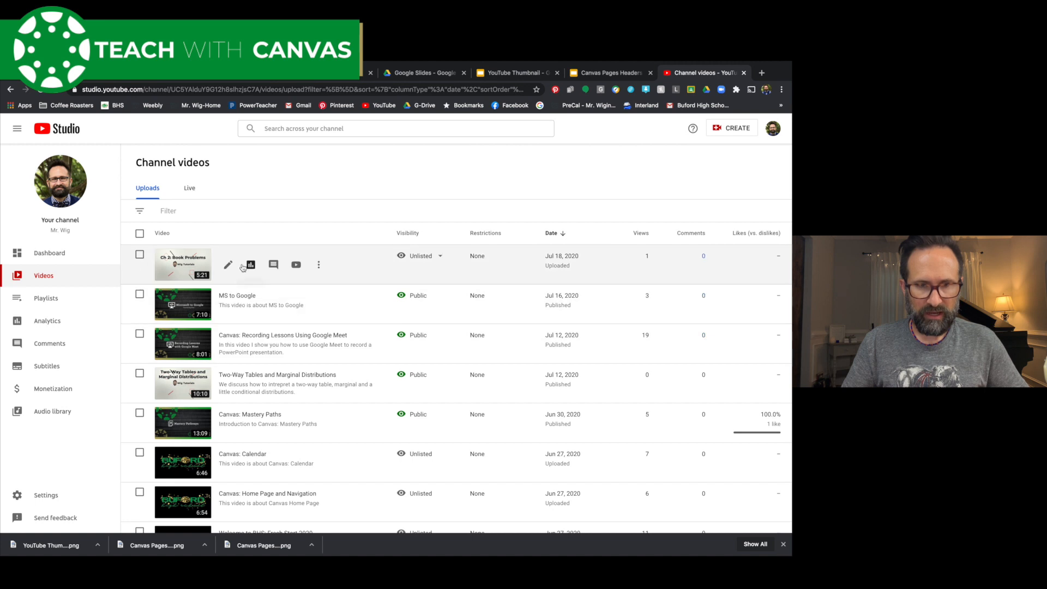
pyautogui.moveTo(228, 264)
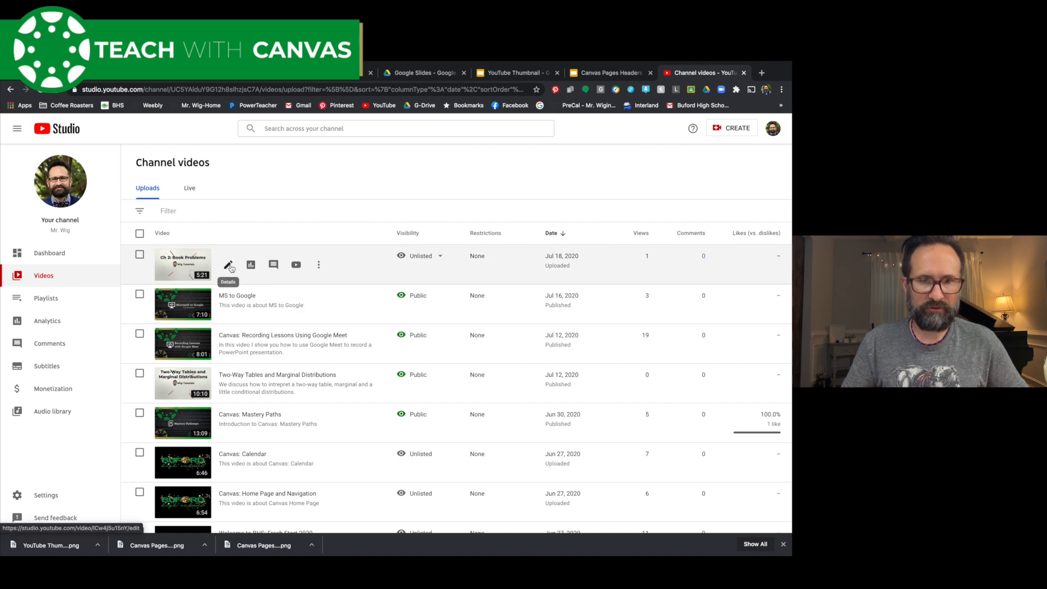
# Open the Ch 2 Book Problem video's details page with its description and thumbnails.
pyautogui.click(228, 264)
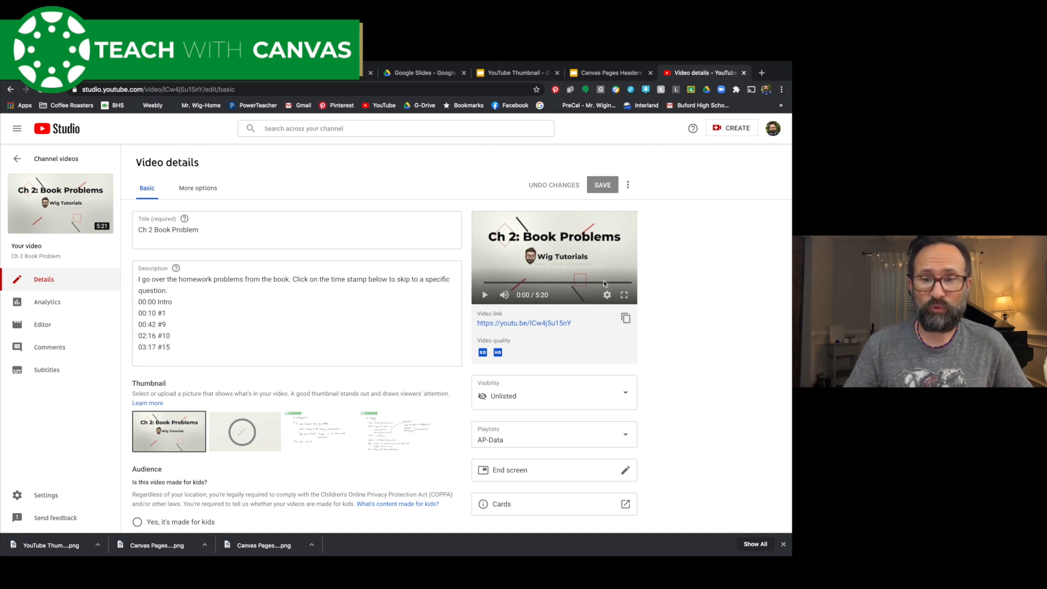
pyautogui.moveTo(550, 259)
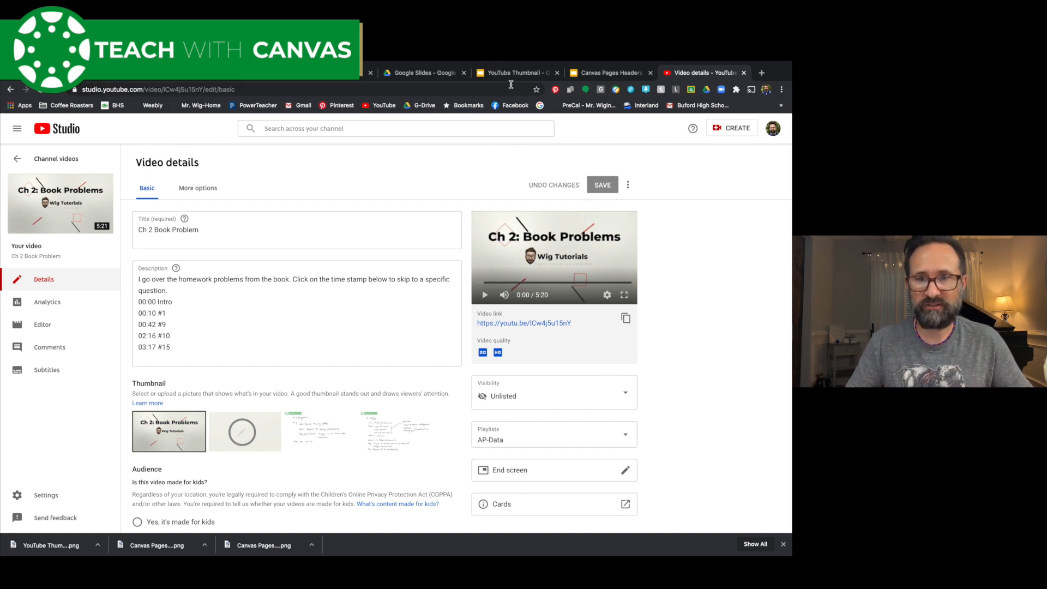
# Download the Ch 2: Book Problems slide from the YouTube Thumbnail deck as a PNG image.
pyautogui.click(514, 72)
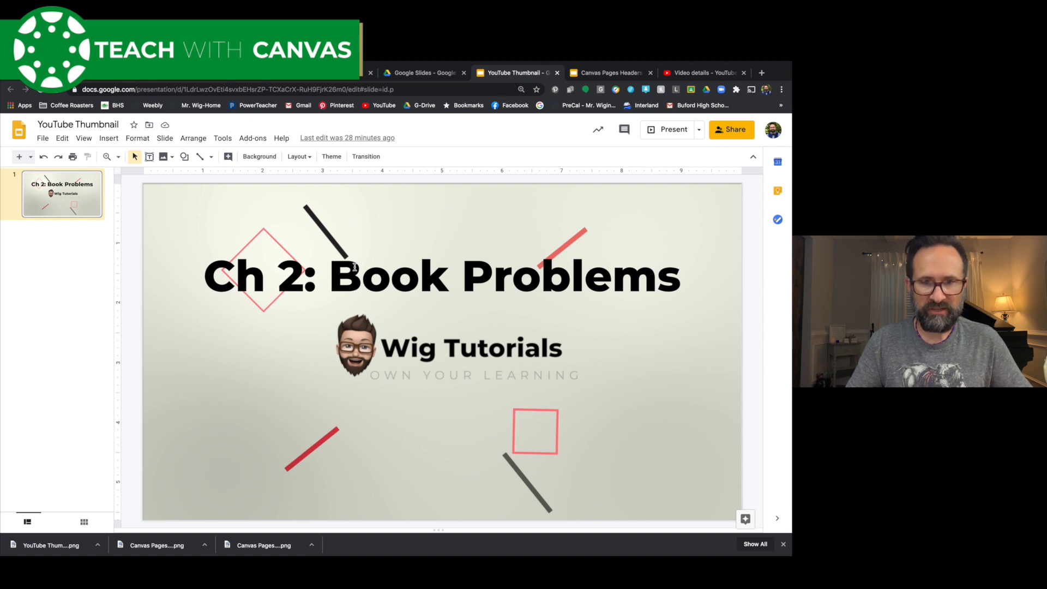
pyautogui.doubleClick(468, 275)
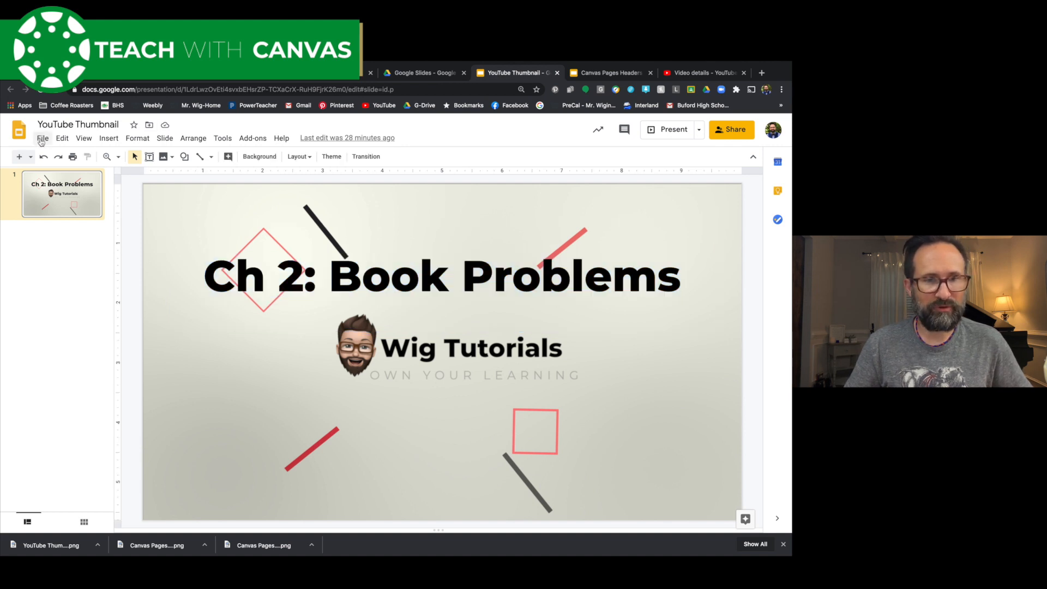
pyautogui.click(43, 138)
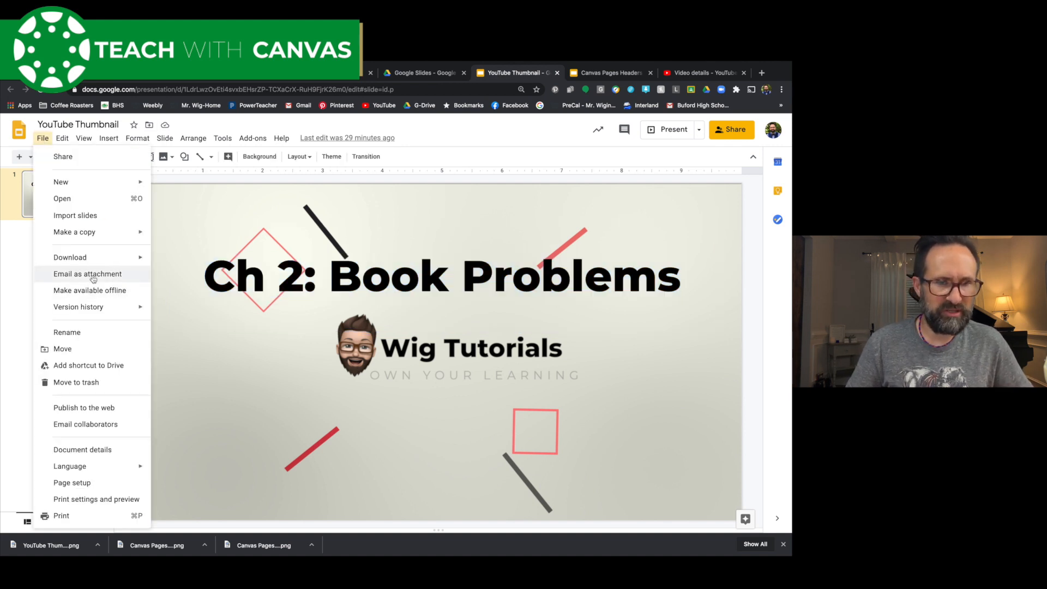
pyautogui.click(69, 258)
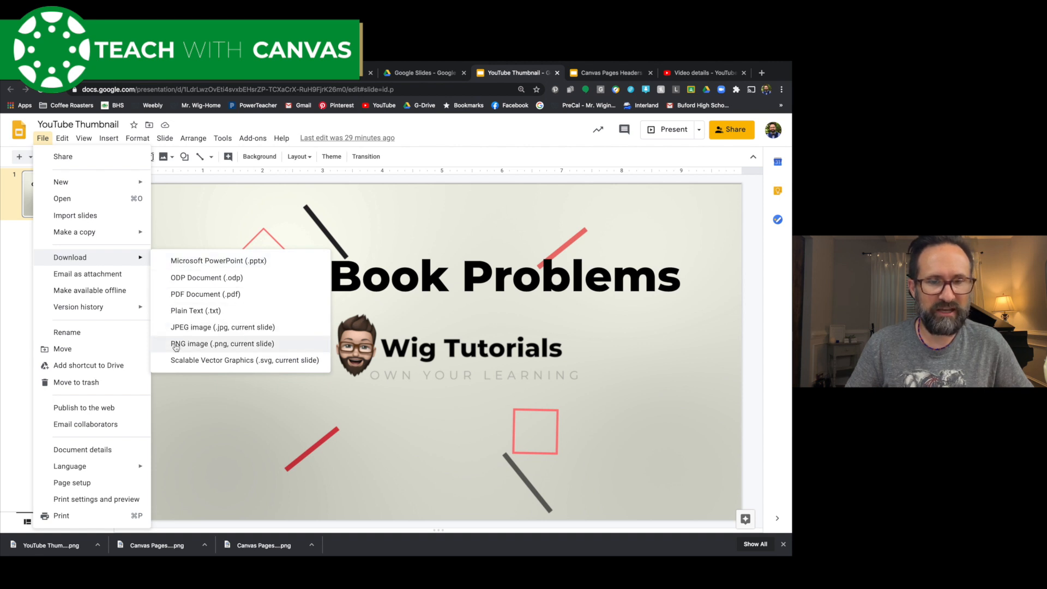
pyautogui.click(222, 344)
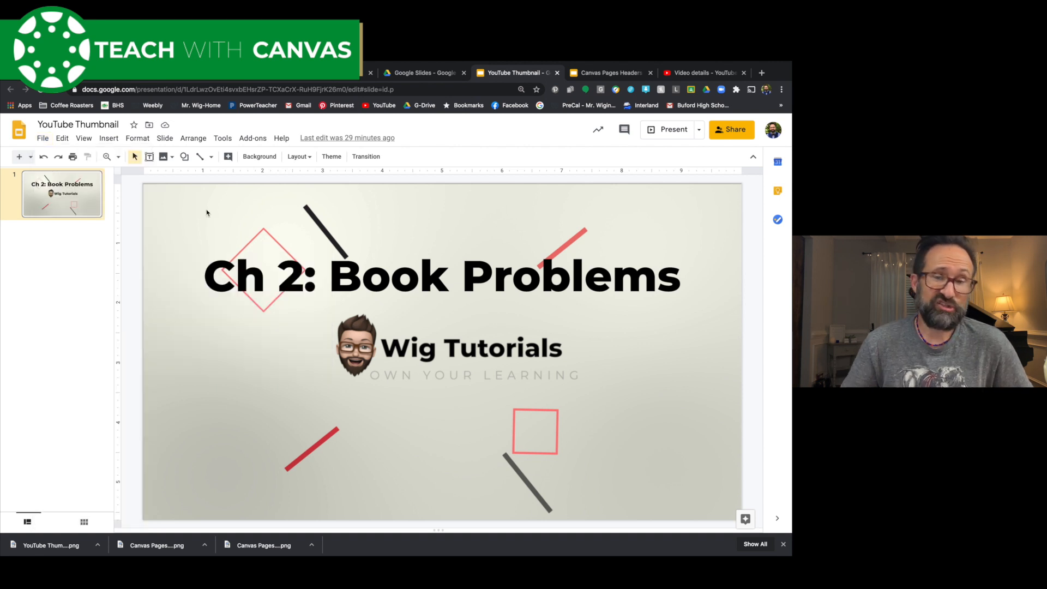
pyautogui.moveTo(673, 73)
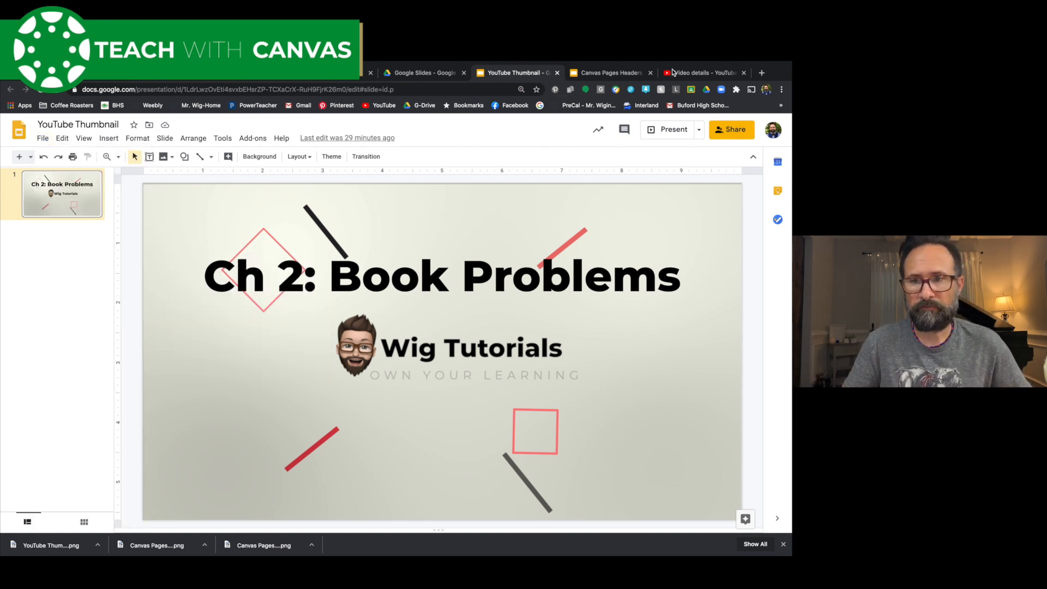
# Return to the Ch 2 Book Problem video details in YouTube Studio.
pyautogui.click(701, 73)
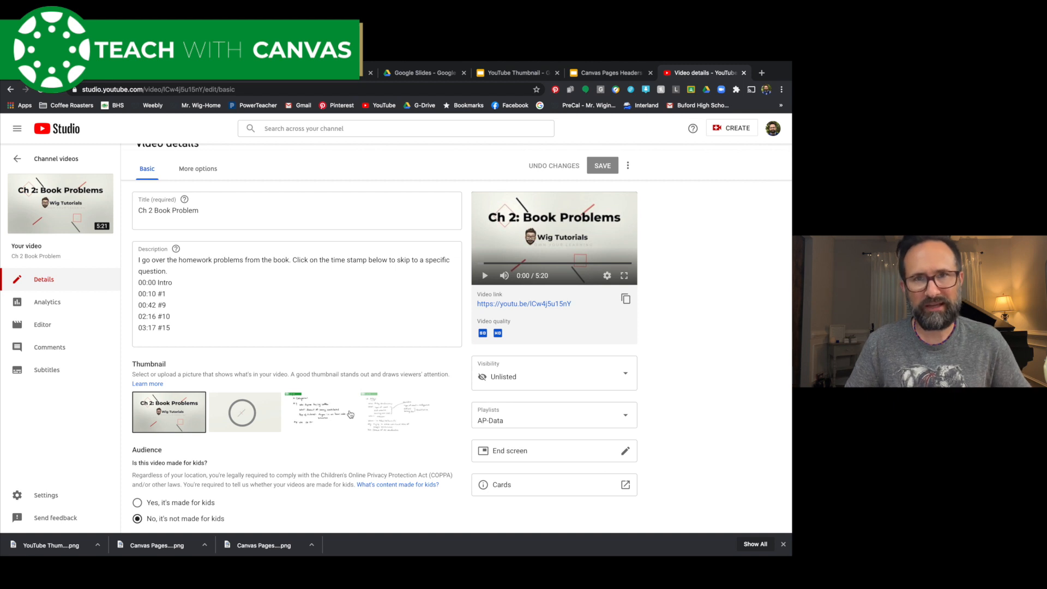
pyautogui.moveTo(274, 403)
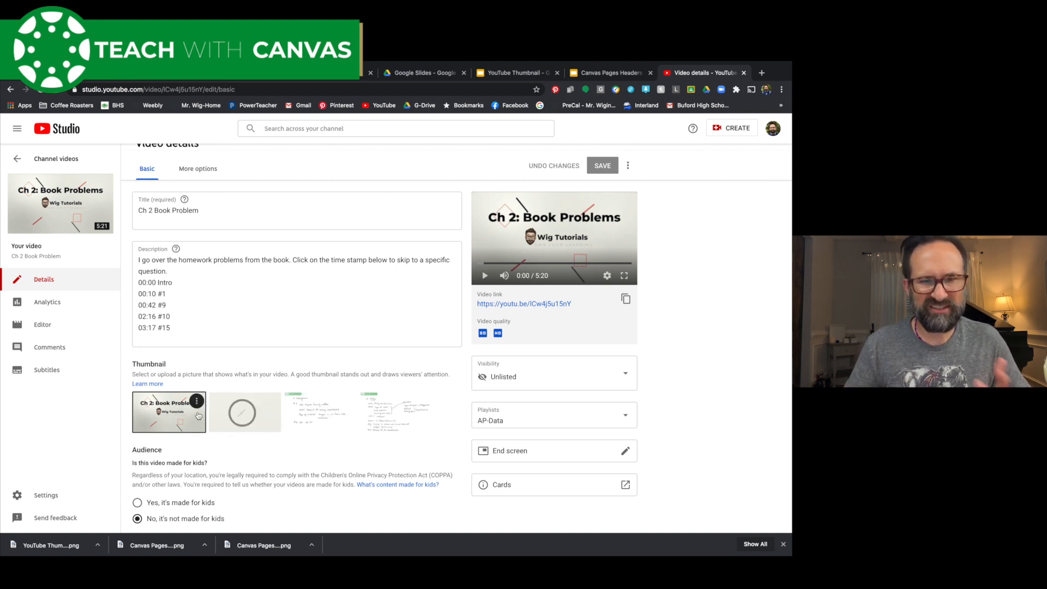
pyautogui.scroll(-3)
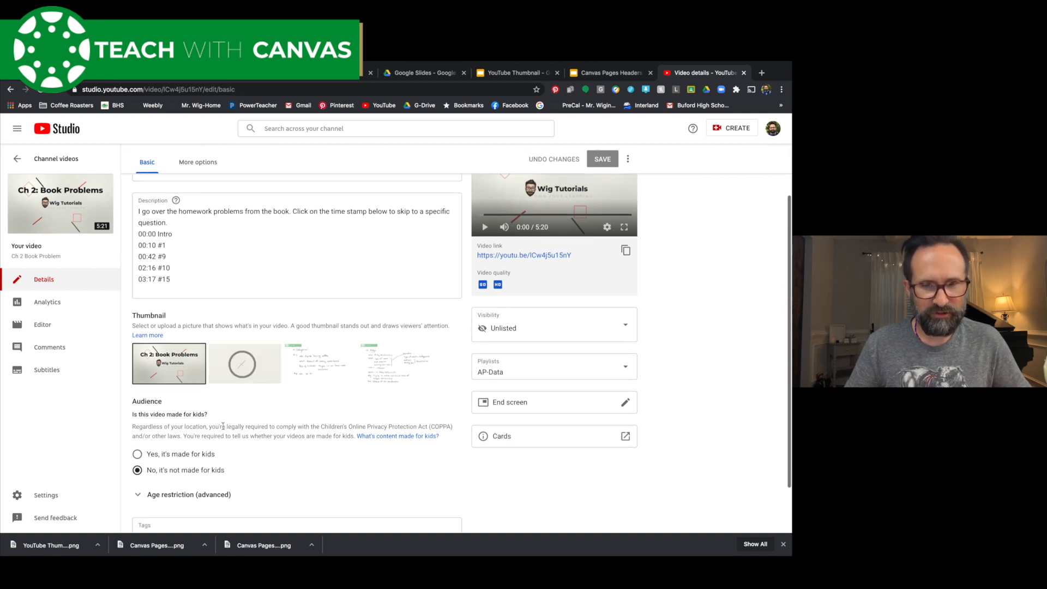
pyautogui.scroll(-3)
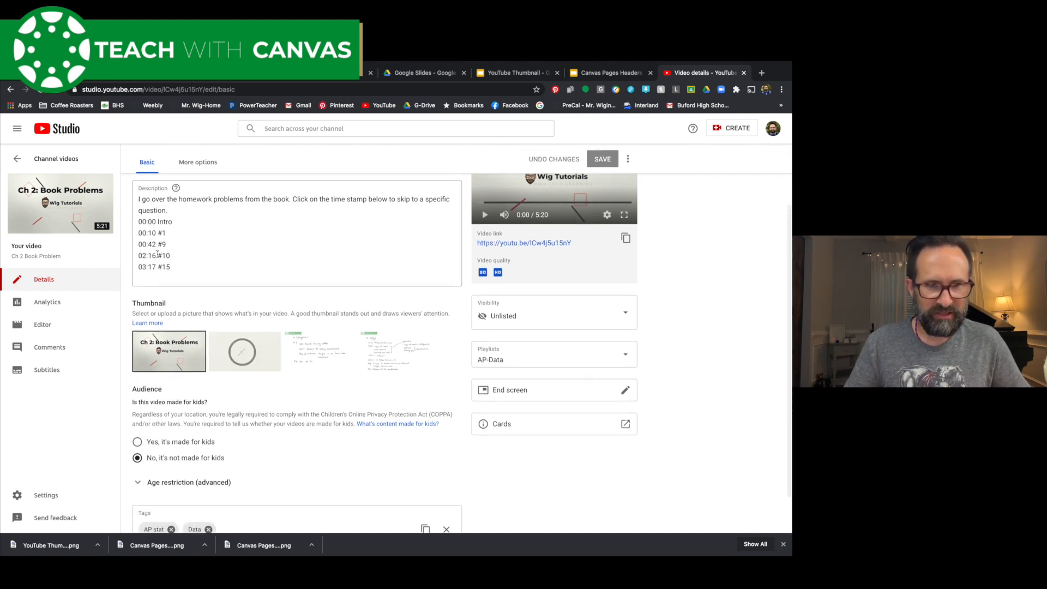
pyautogui.scroll(3)
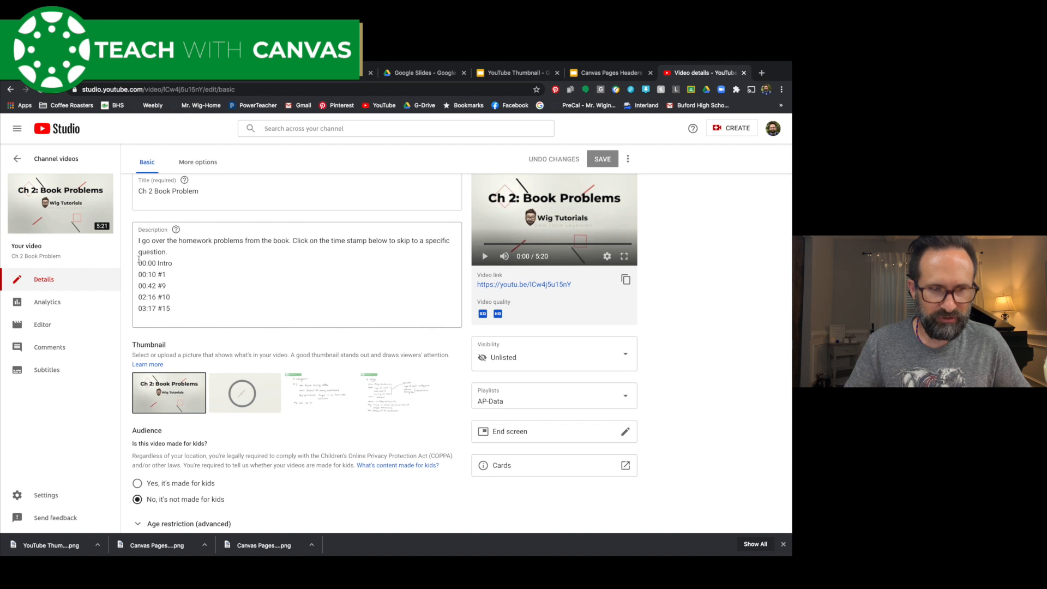
pyautogui.click(293, 274)
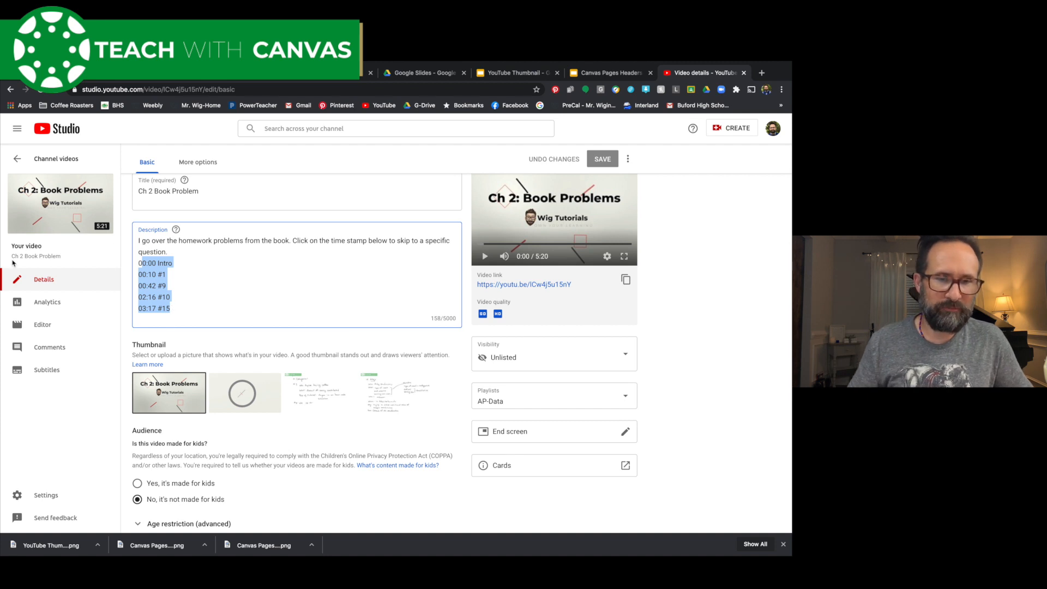
pyautogui.moveTo(77, 265)
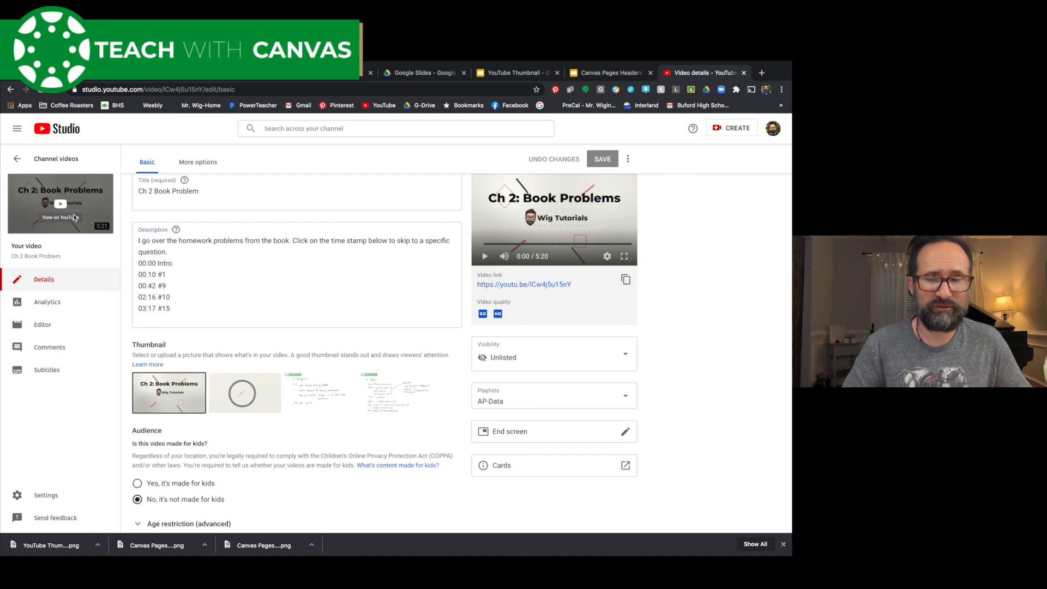
pyautogui.moveTo(69, 218)
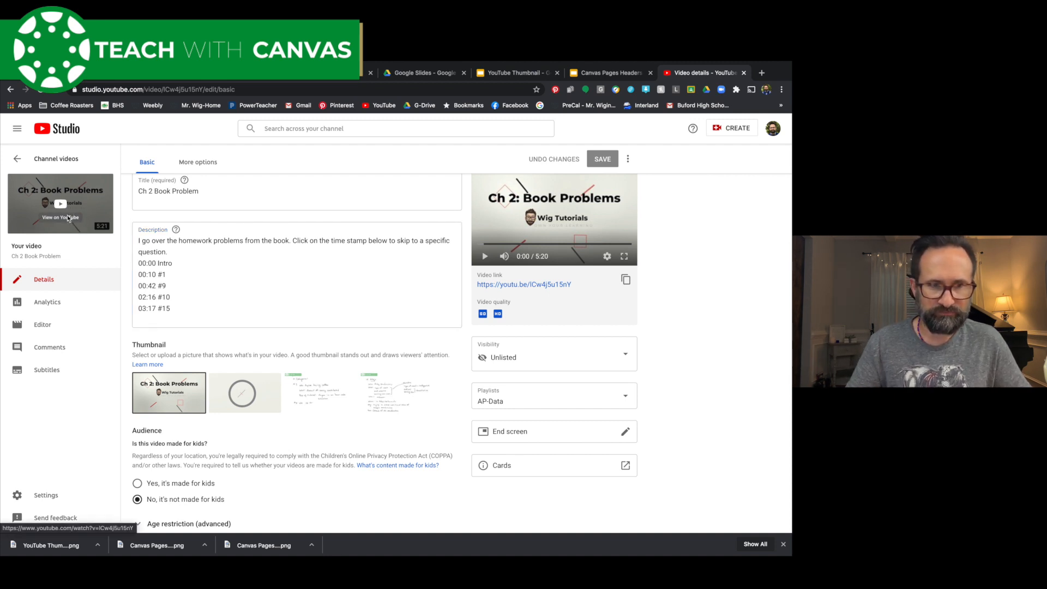
# View the Ch 2 Book Problem video on YouTube and expand its description to reveal clickable timestamps.
pyautogui.click(60, 217)
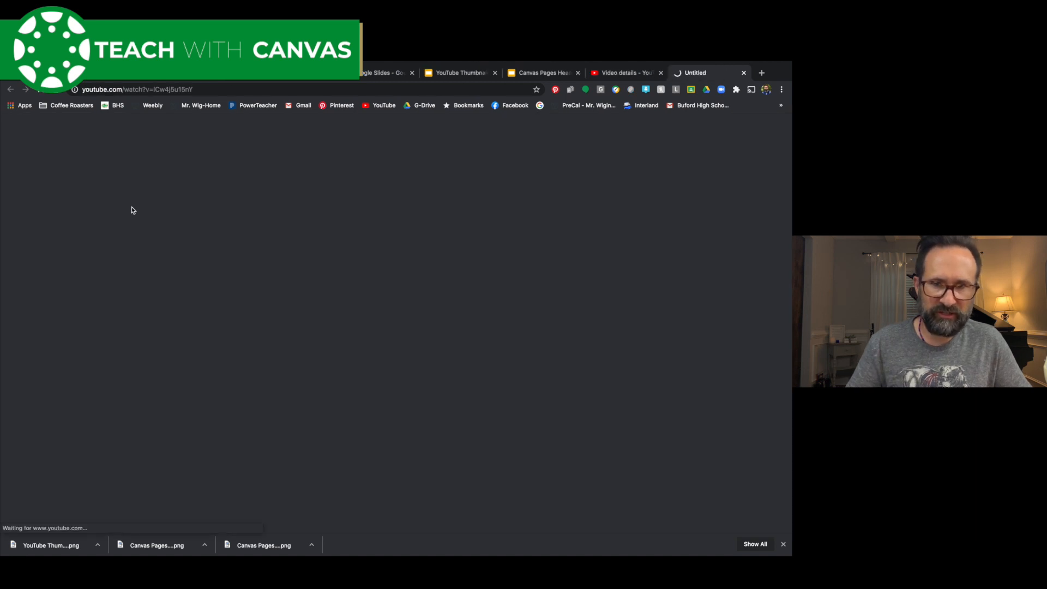
pyautogui.moveTo(286, 255)
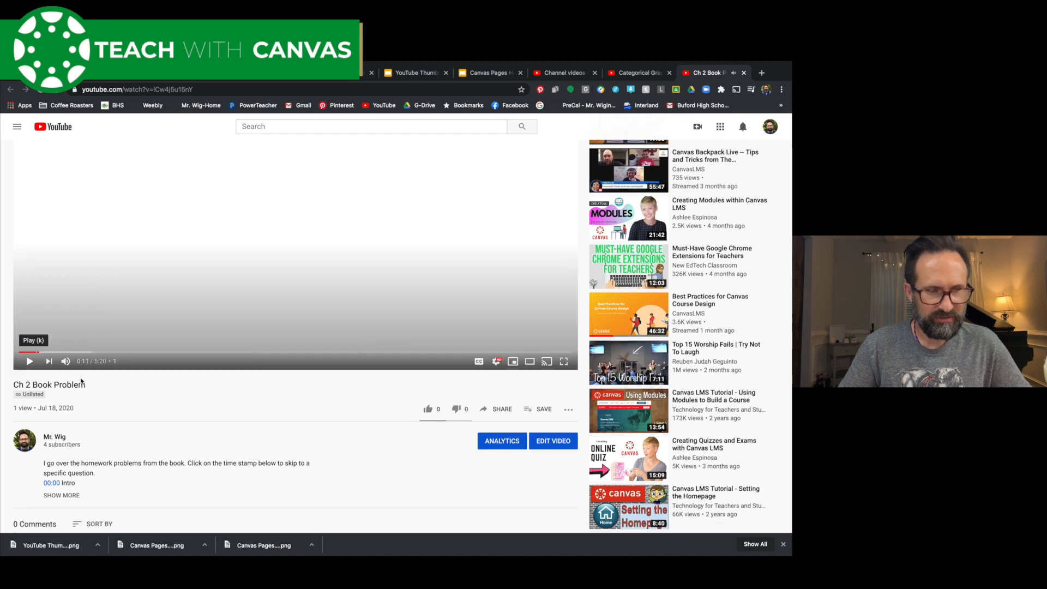
pyautogui.scroll(-3)
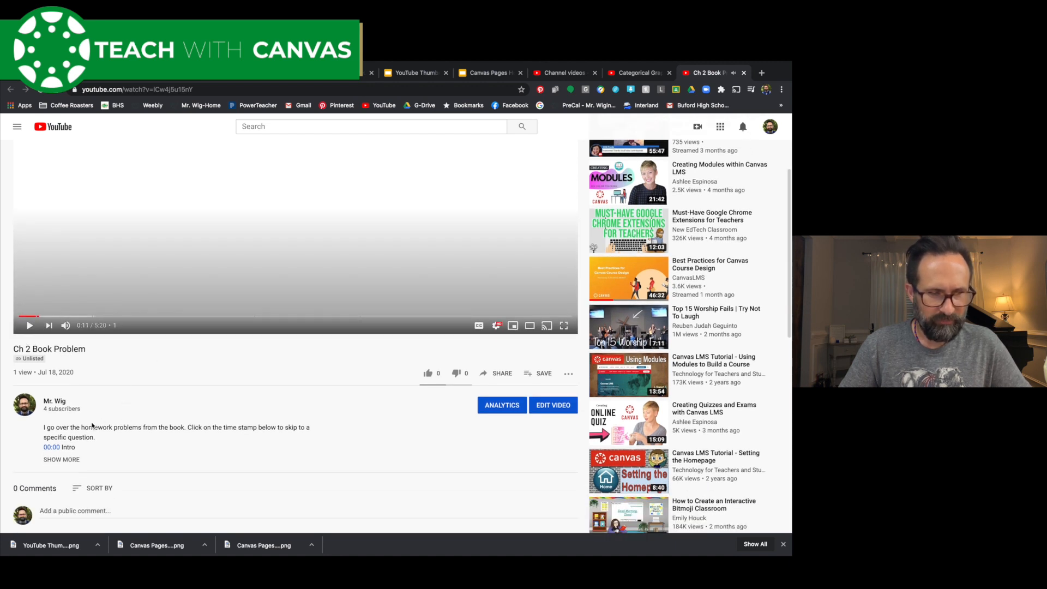
pyautogui.click(61, 459)
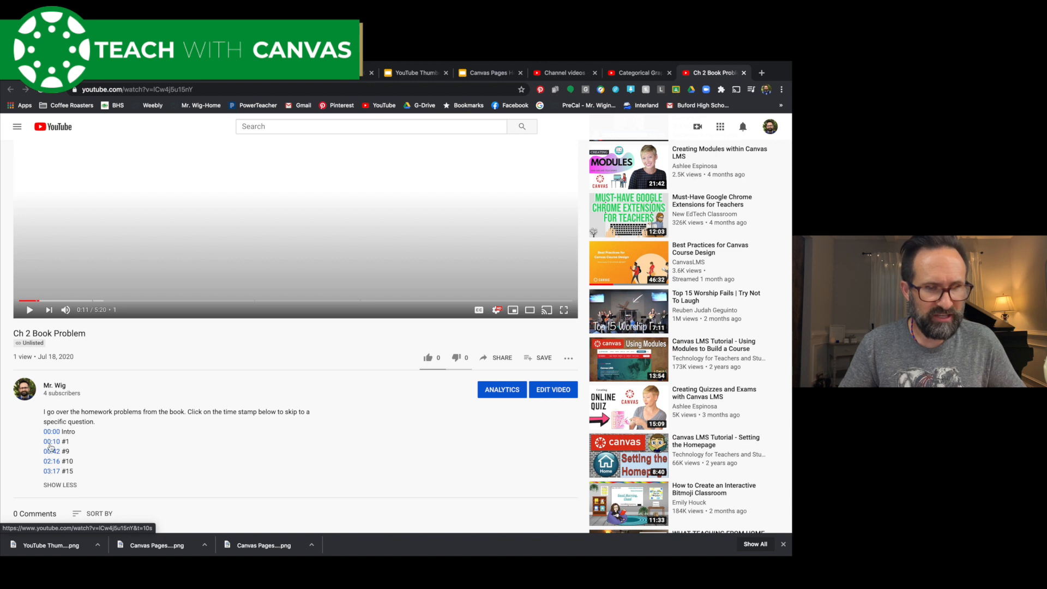
# Jump to the 00:10 #1 chapter via the description timestamp, then pause at 2:19 on problem #10.
pyautogui.click(29, 308)
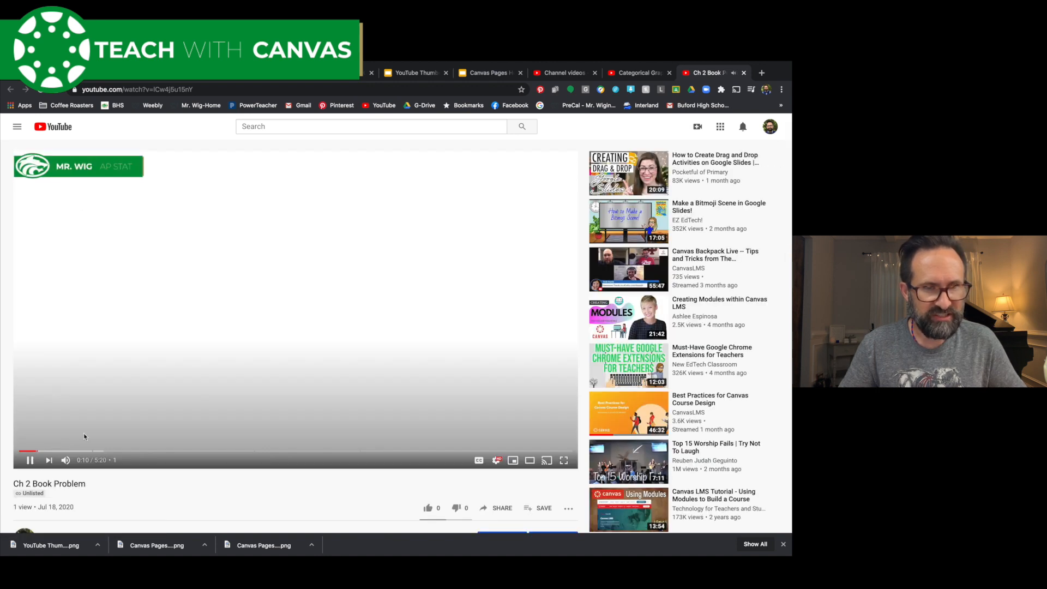
pyautogui.scroll(-3)
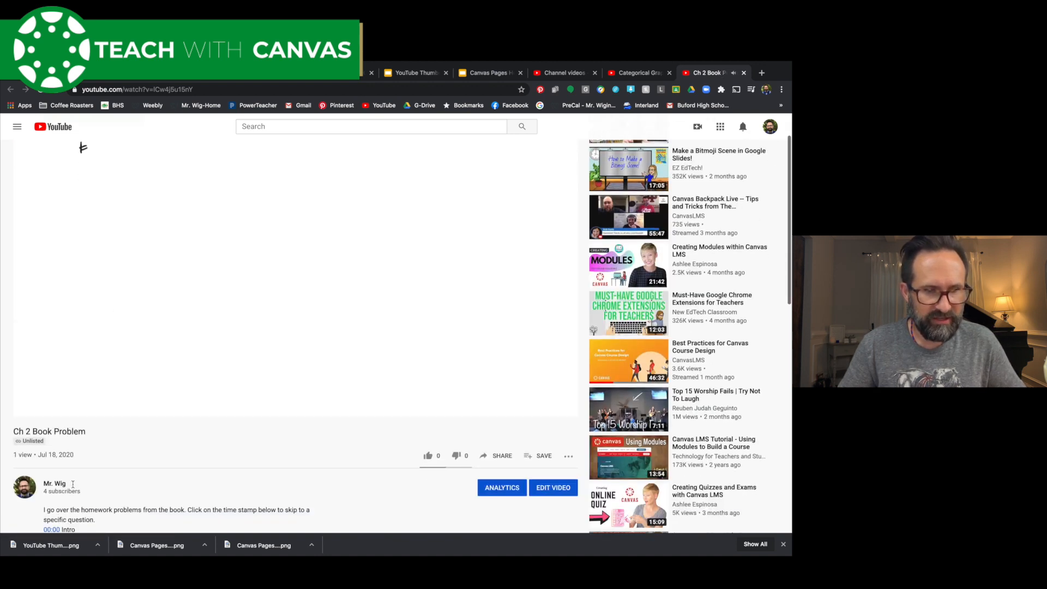
pyautogui.scroll(-3)
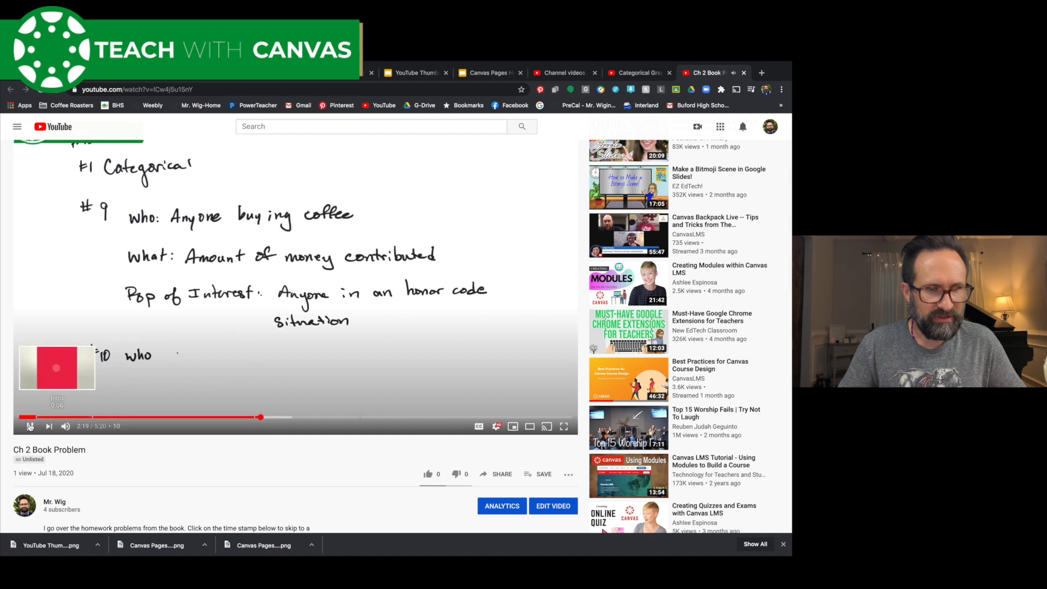
pyautogui.click(29, 426)
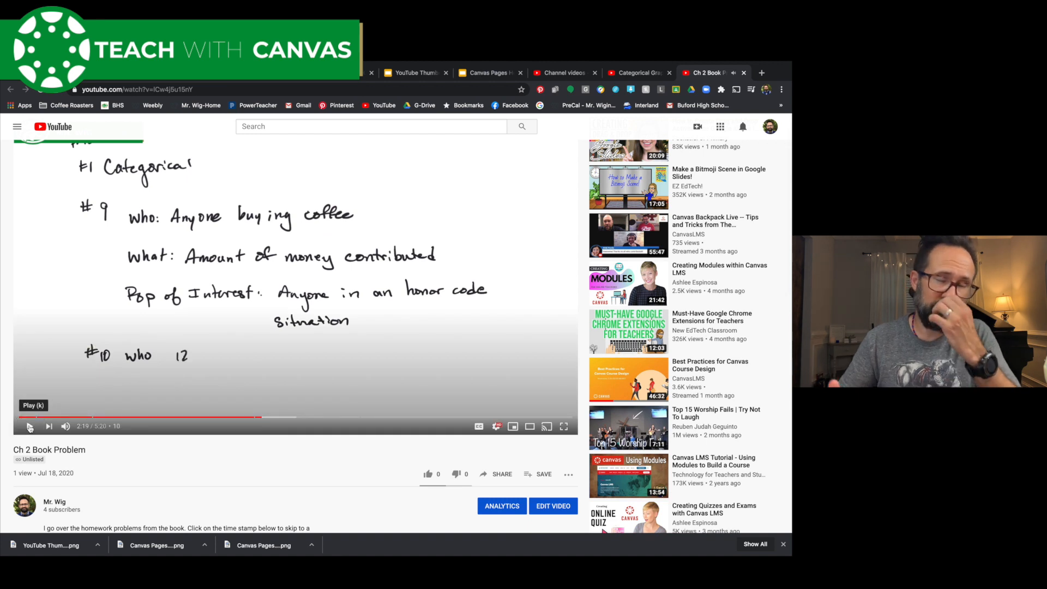
pyautogui.click(29, 427)
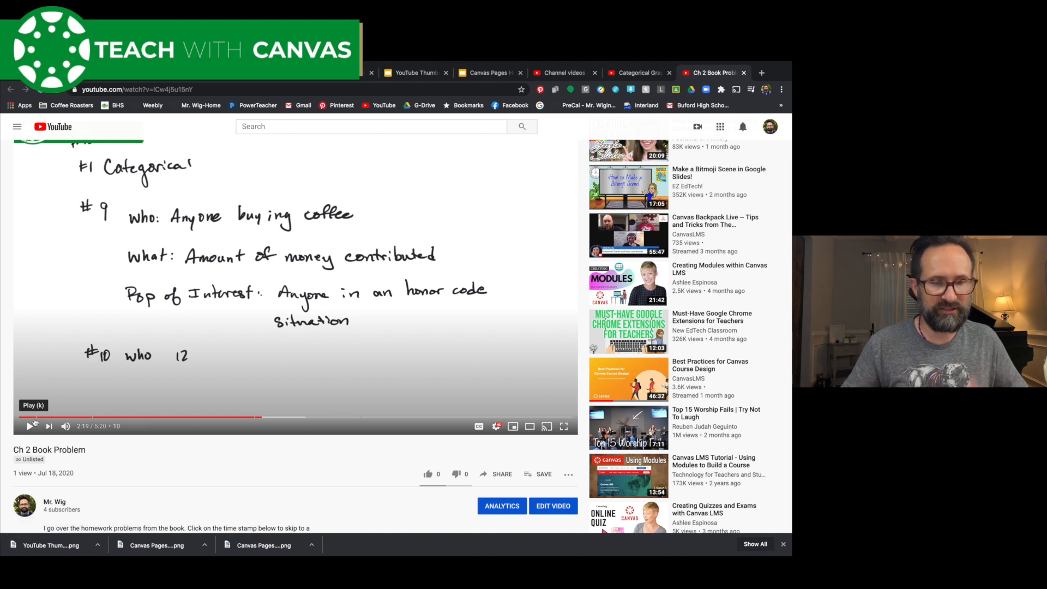
pyautogui.moveTo(73, 418)
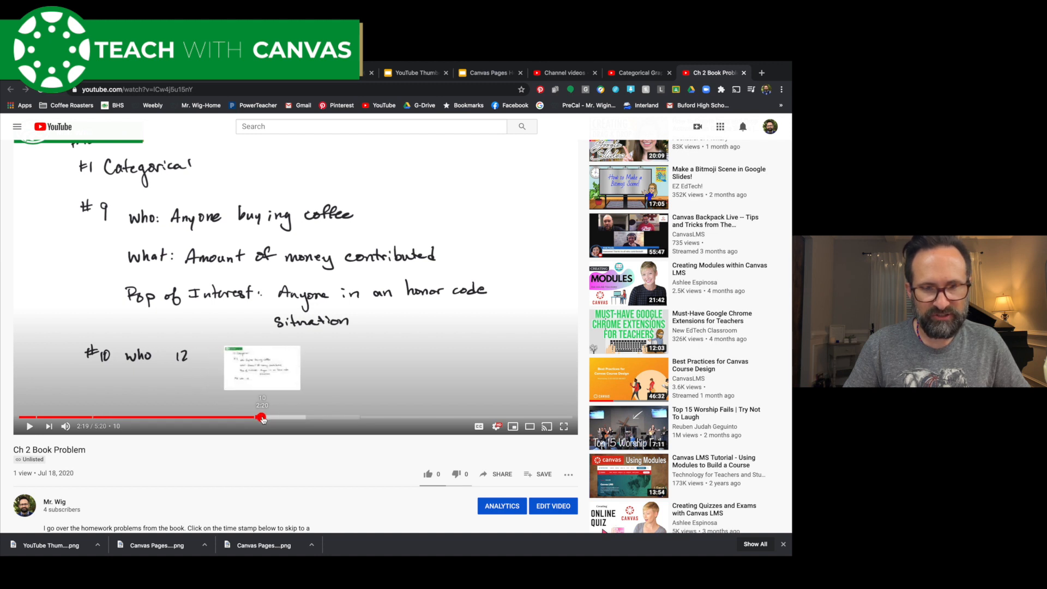
pyautogui.moveTo(283, 418)
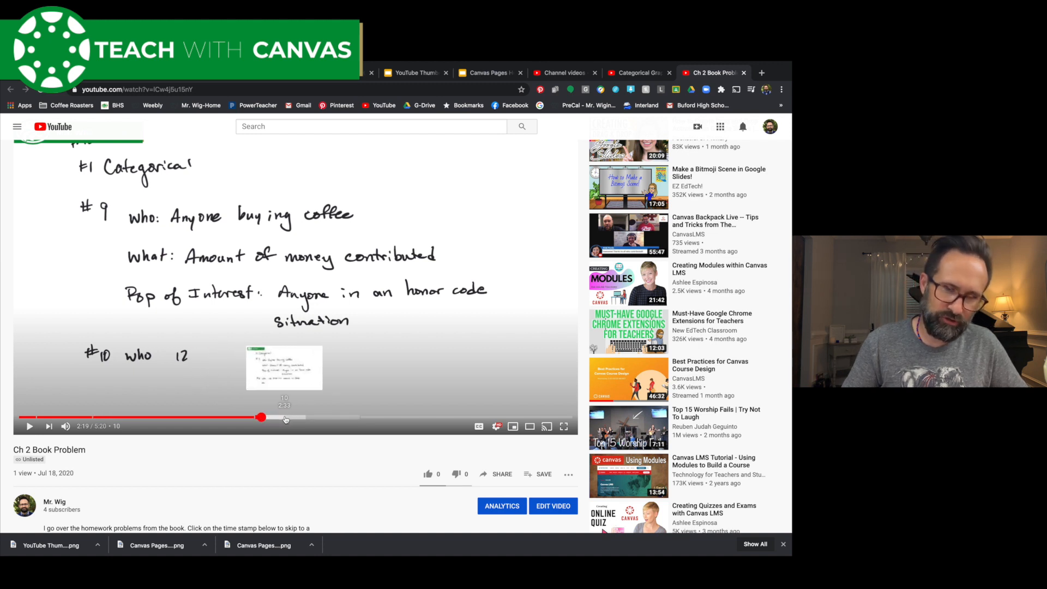
pyautogui.moveTo(427, 417)
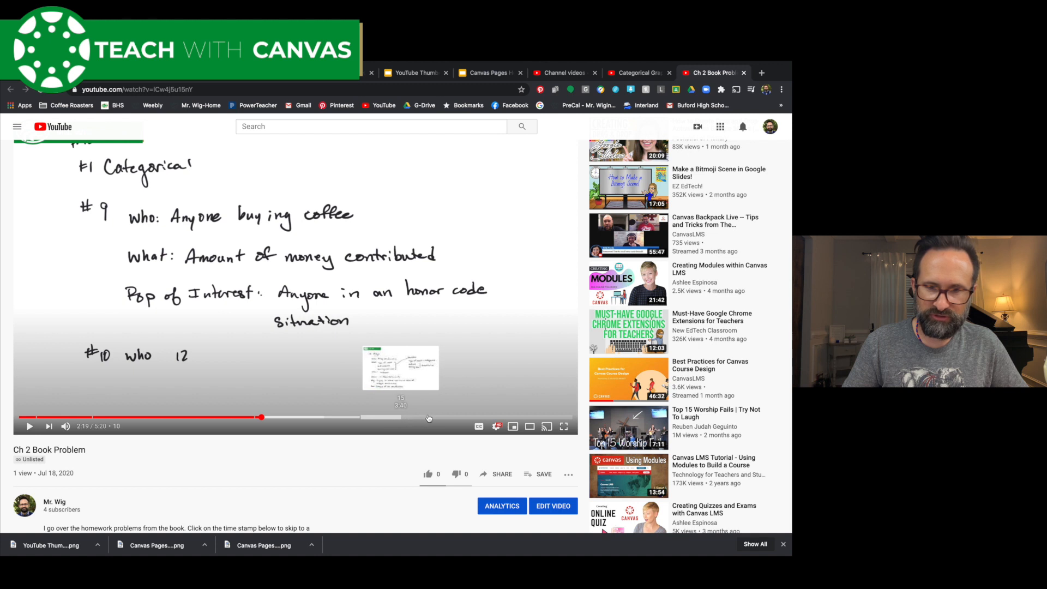
pyautogui.scroll(-3)
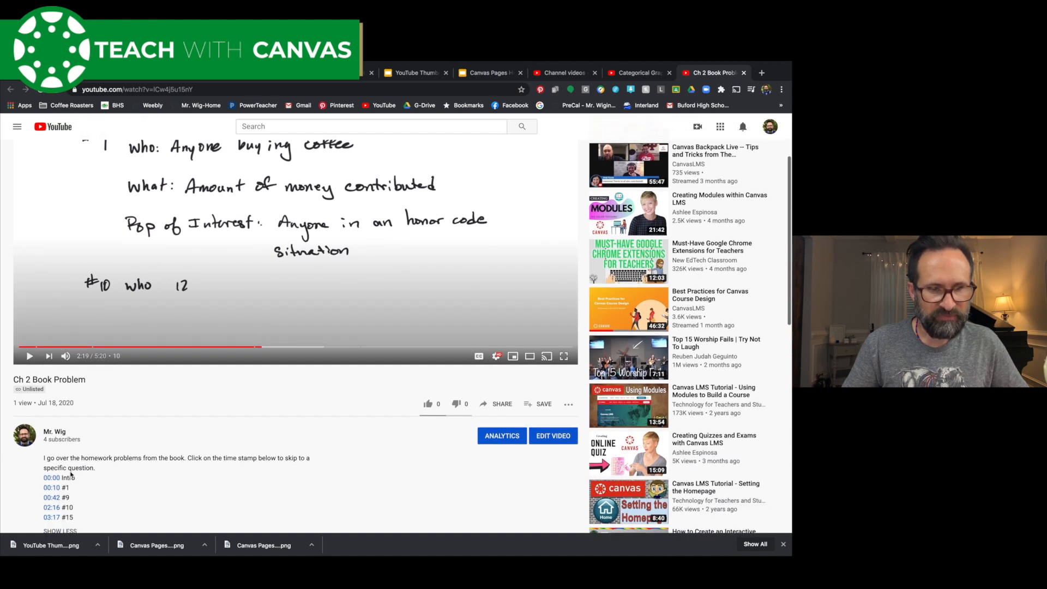
pyautogui.scroll(-3)
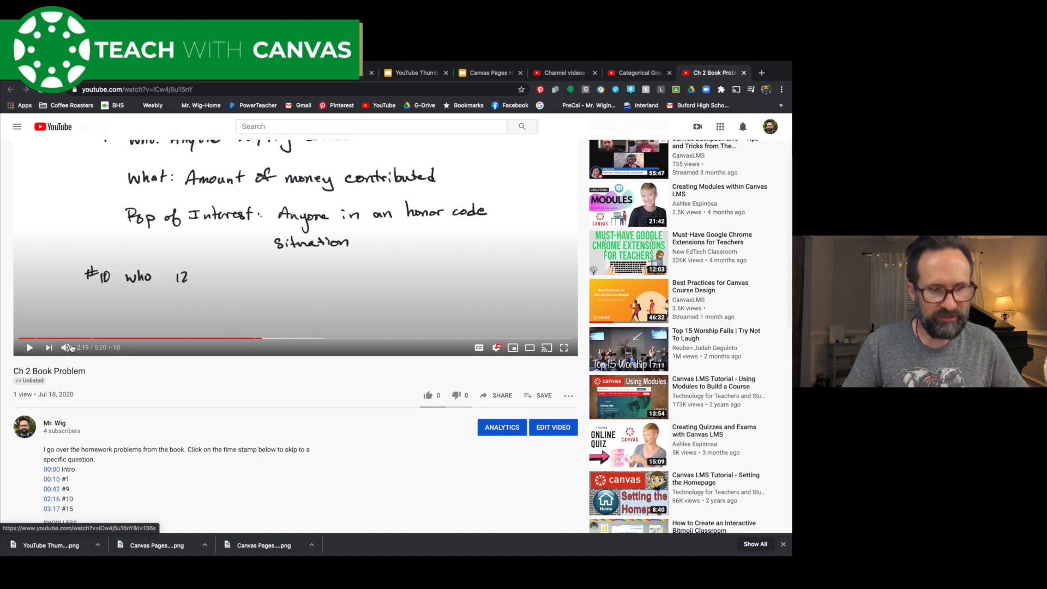
pyautogui.moveTo(67, 338)
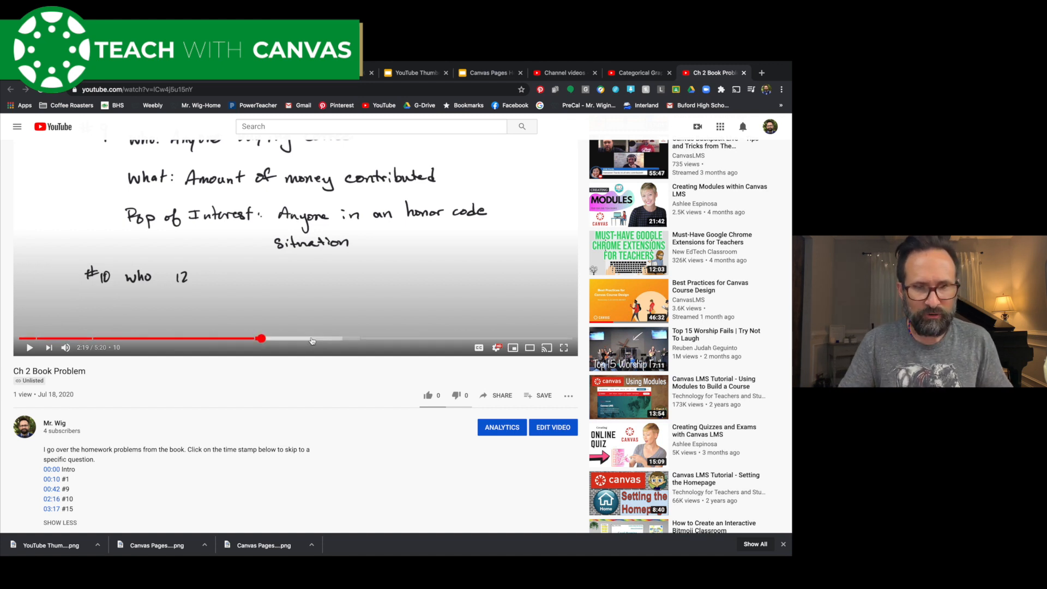
pyautogui.moveTo(313, 338)
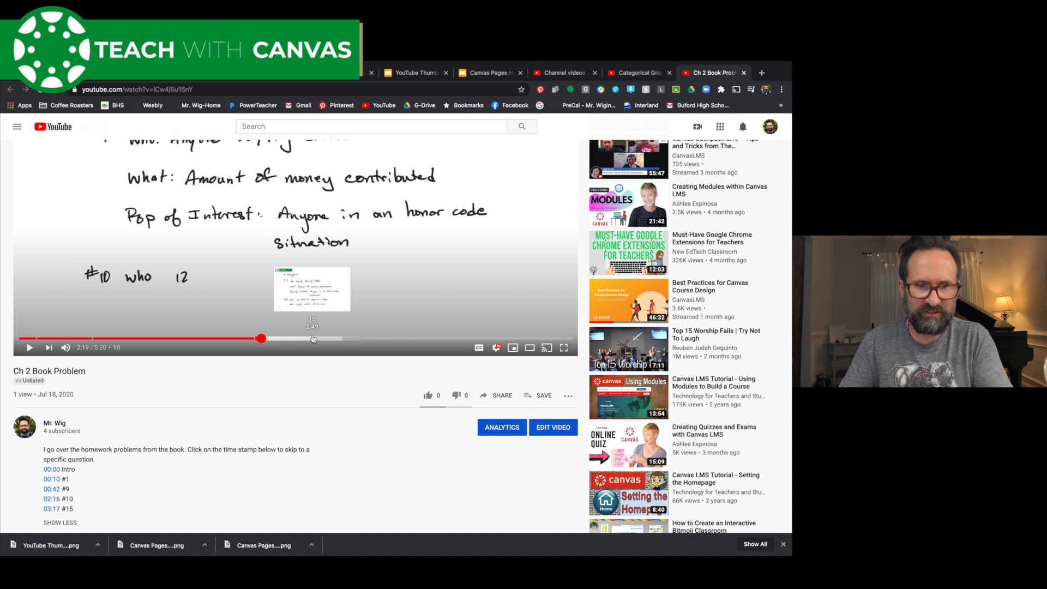
pyautogui.moveTo(219, 338)
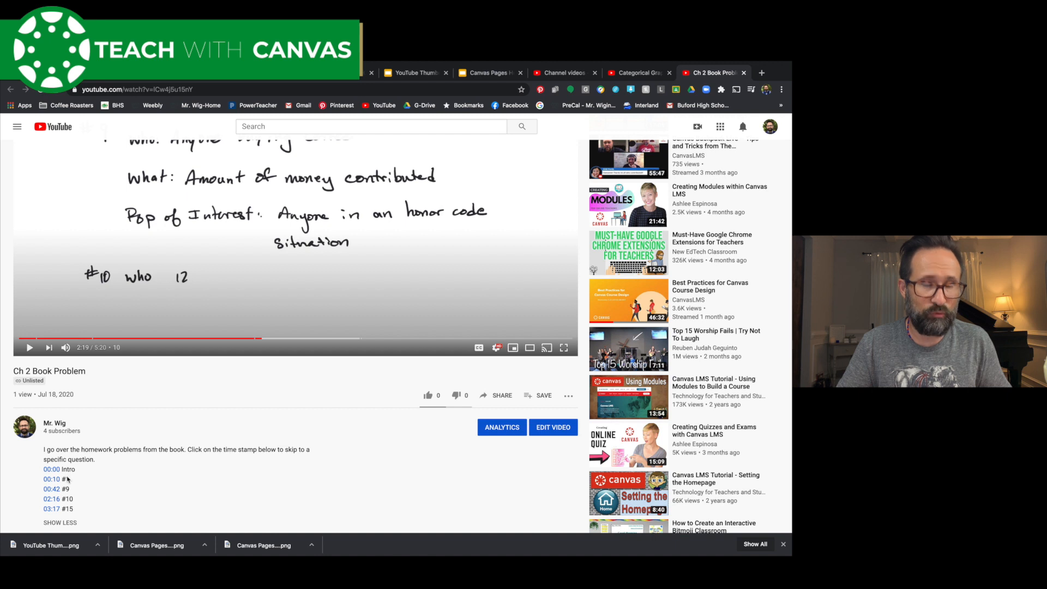
pyautogui.moveTo(82, 338)
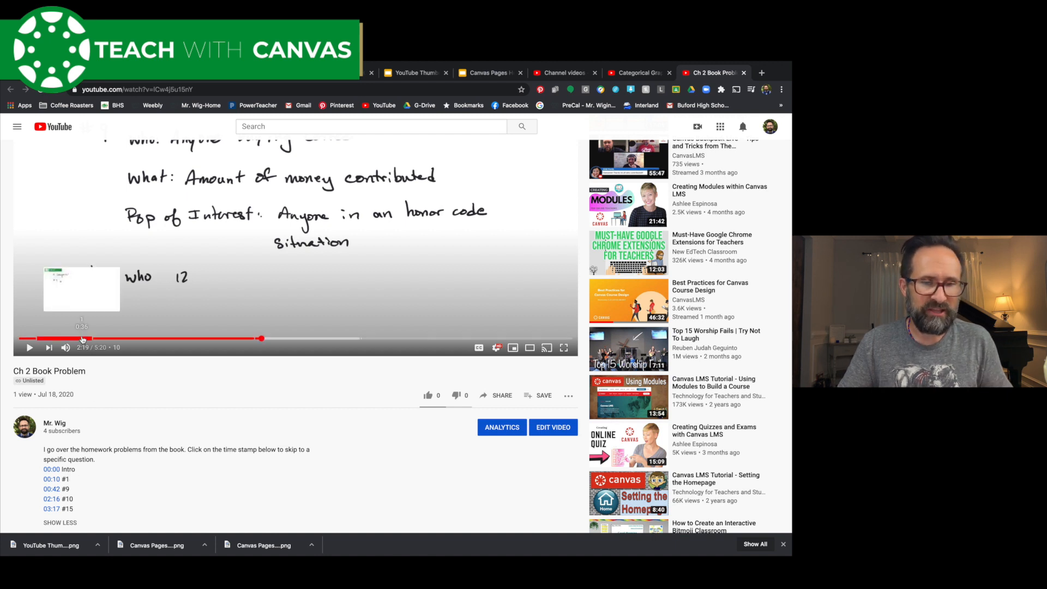
pyautogui.moveTo(31, 338)
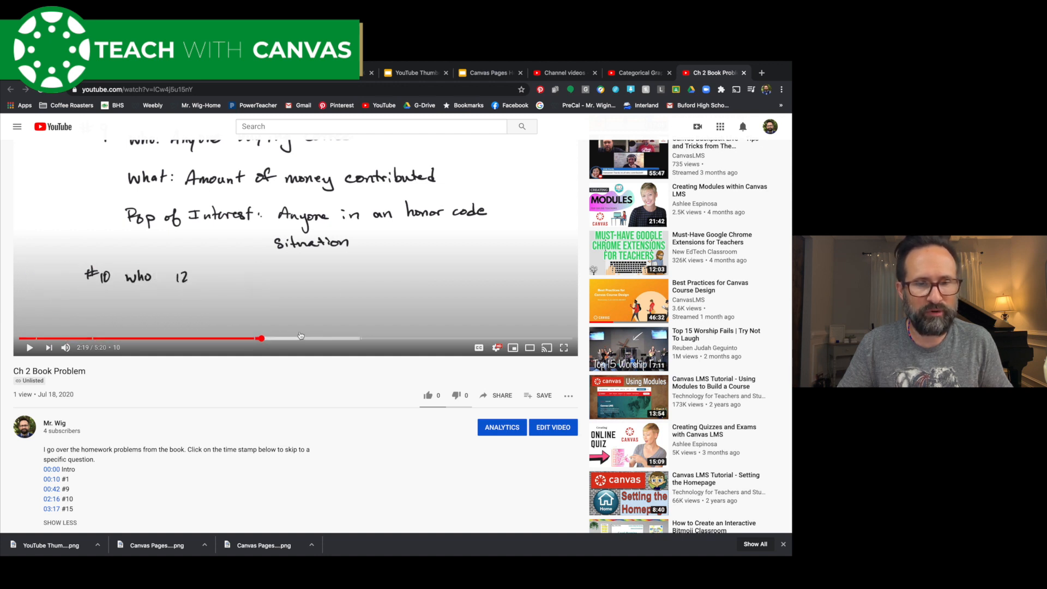
pyautogui.moveTo(279, 408)
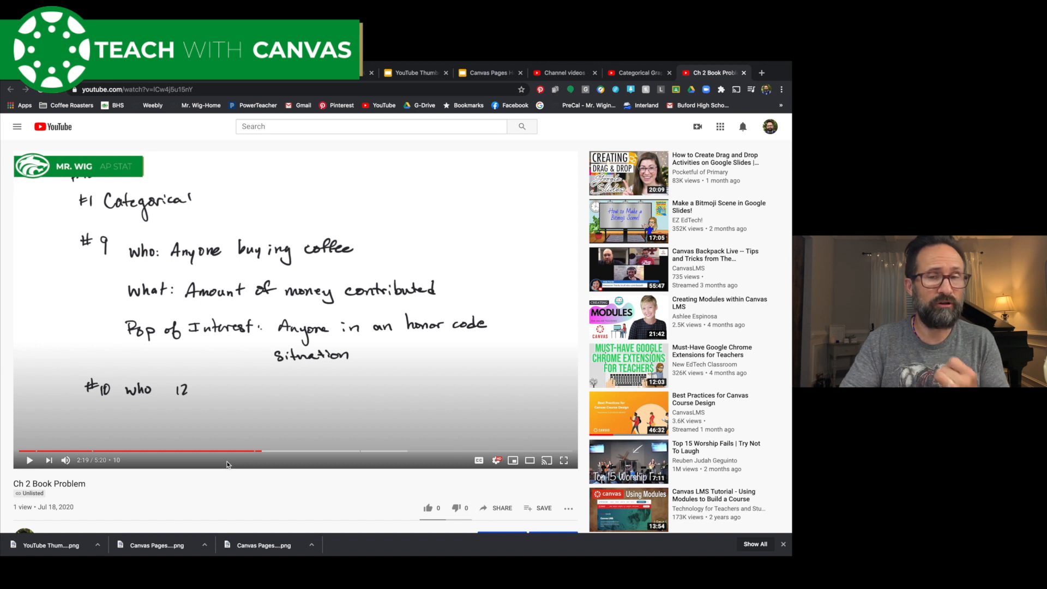
pyautogui.moveTo(476, 209)
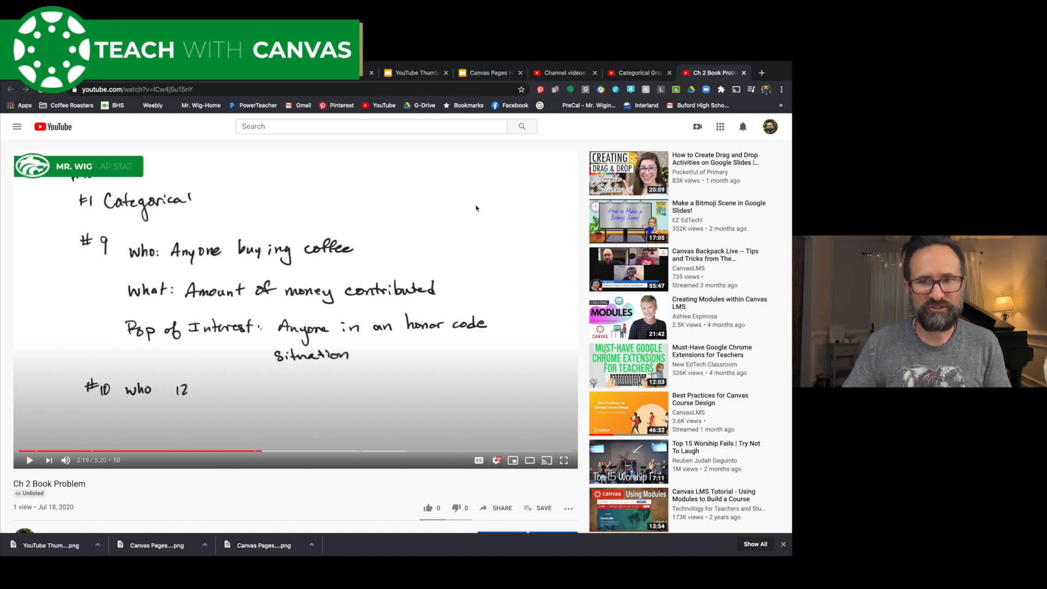
# Go back to the Studio uploads list and reopen the Ch 2 Book Problem video details.
pyautogui.click(563, 73)
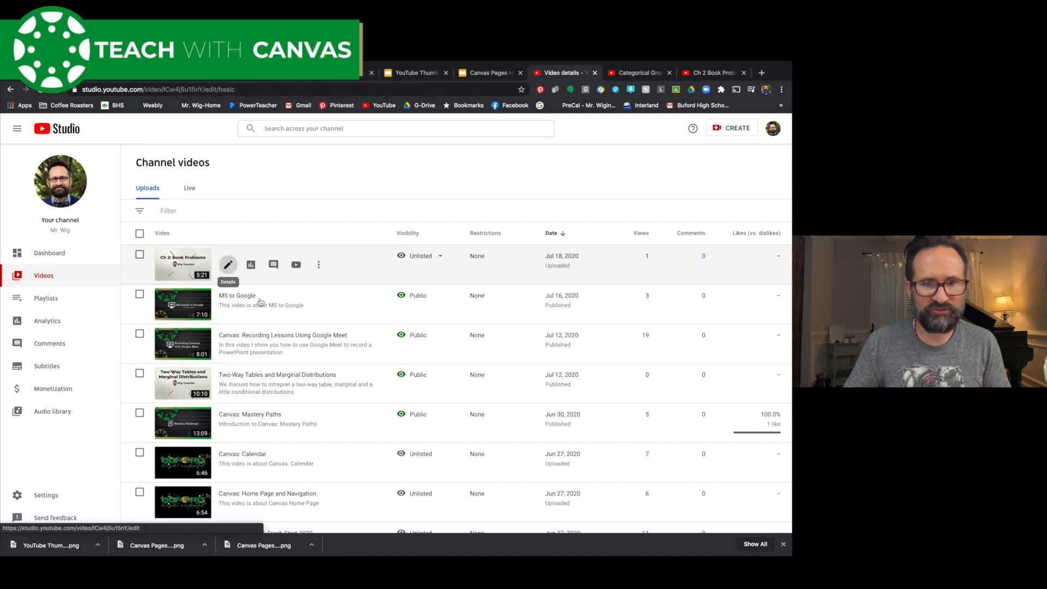
pyautogui.click(228, 264)
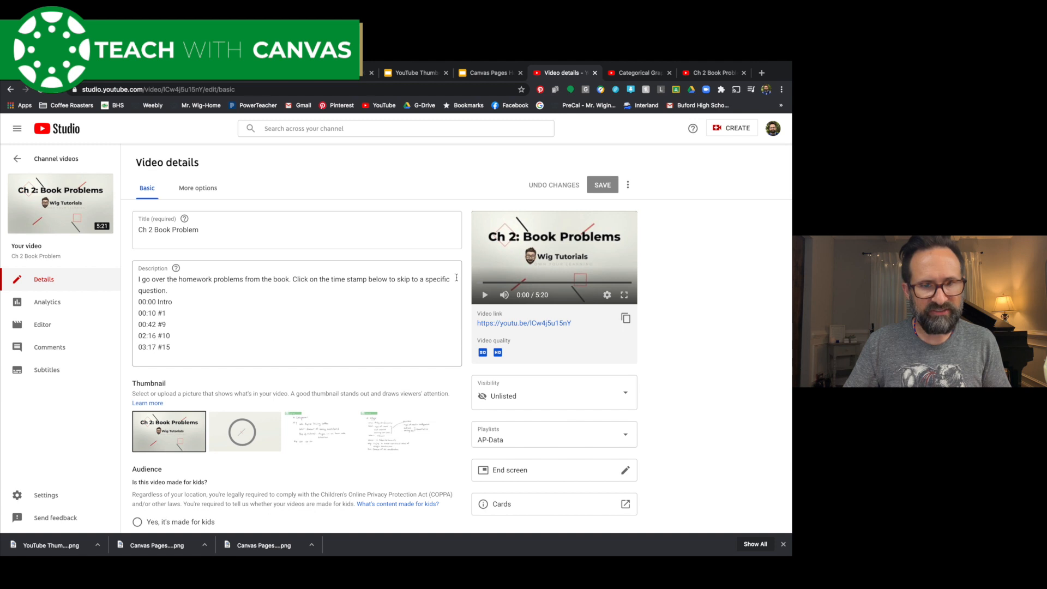
pyautogui.moveTo(484, 294)
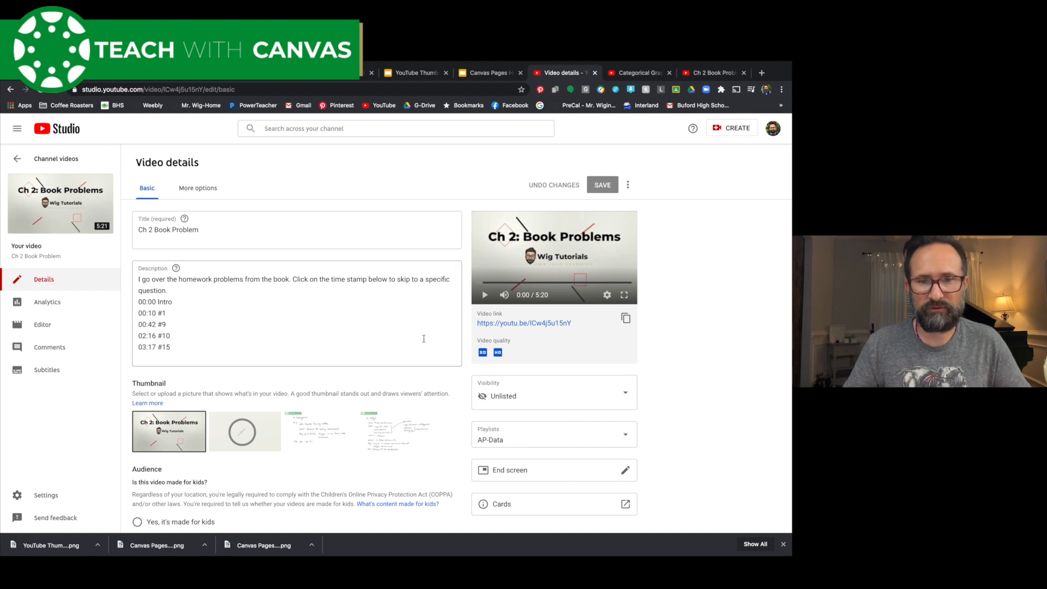
pyautogui.moveTo(430, 330)
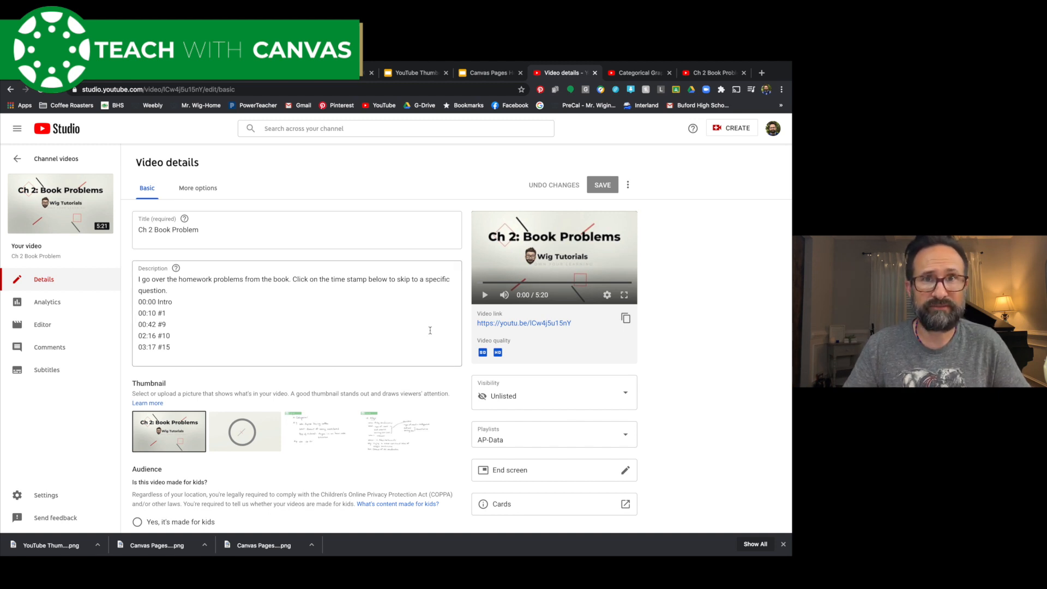